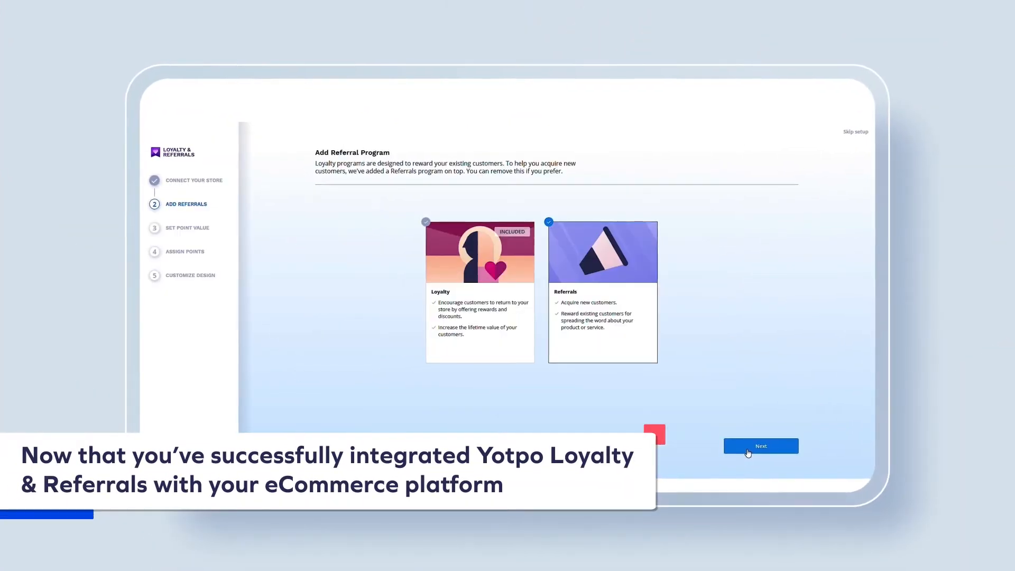
Continue through the Add Referrals and Assign Points wizard steps to reach the ROI dashboard
left_click(760, 446)
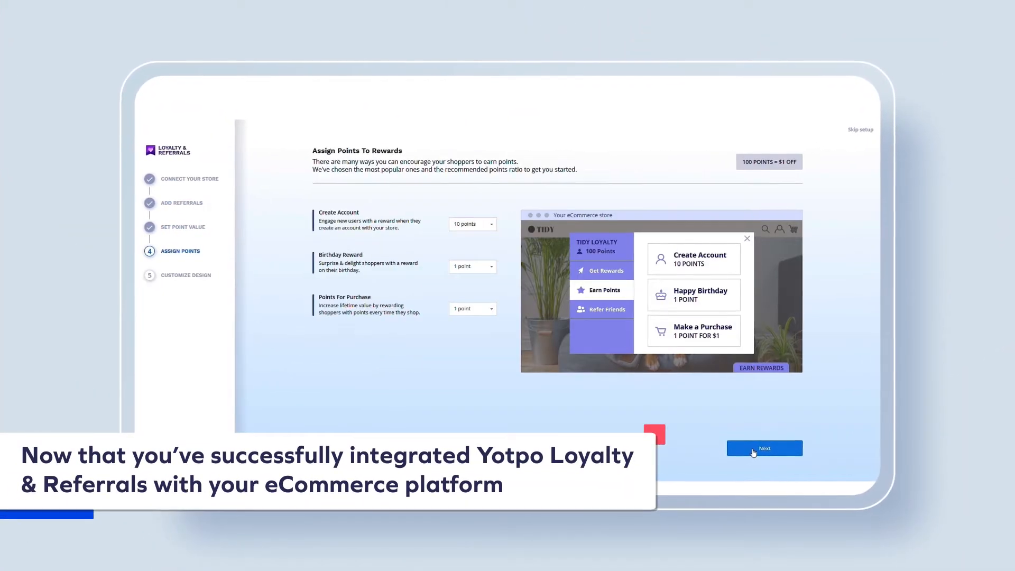
left_click(764, 448)
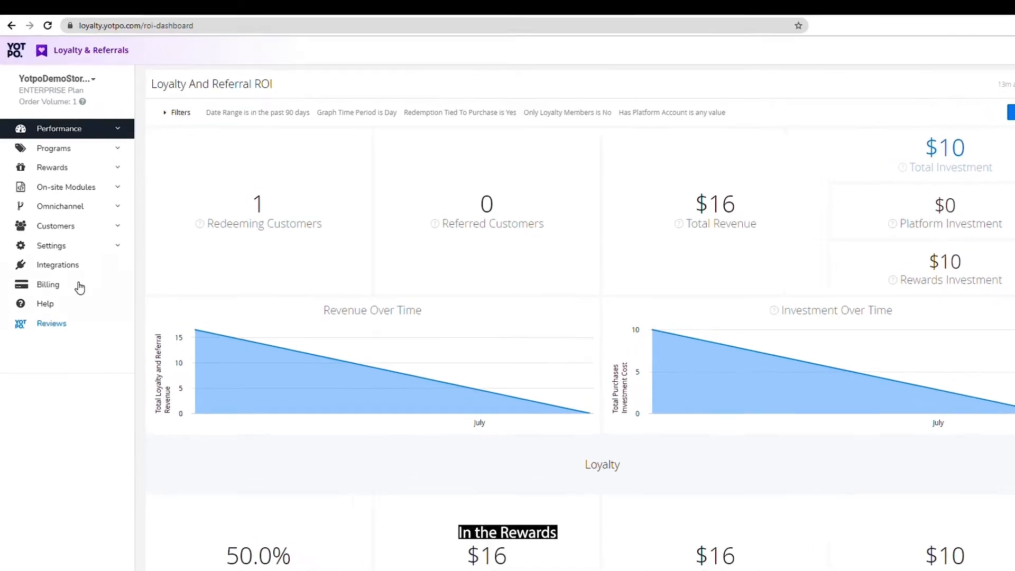
Go to Rewards > Redeeming Points, explore a new coupon rewarded after a campaign, and save it
left_click(52, 167)
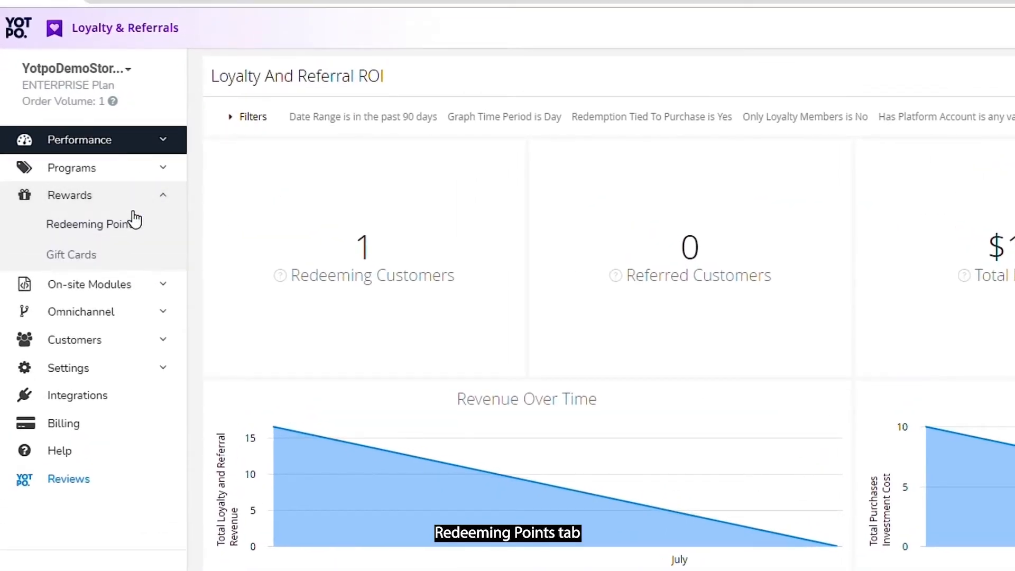
left_click(89, 223)
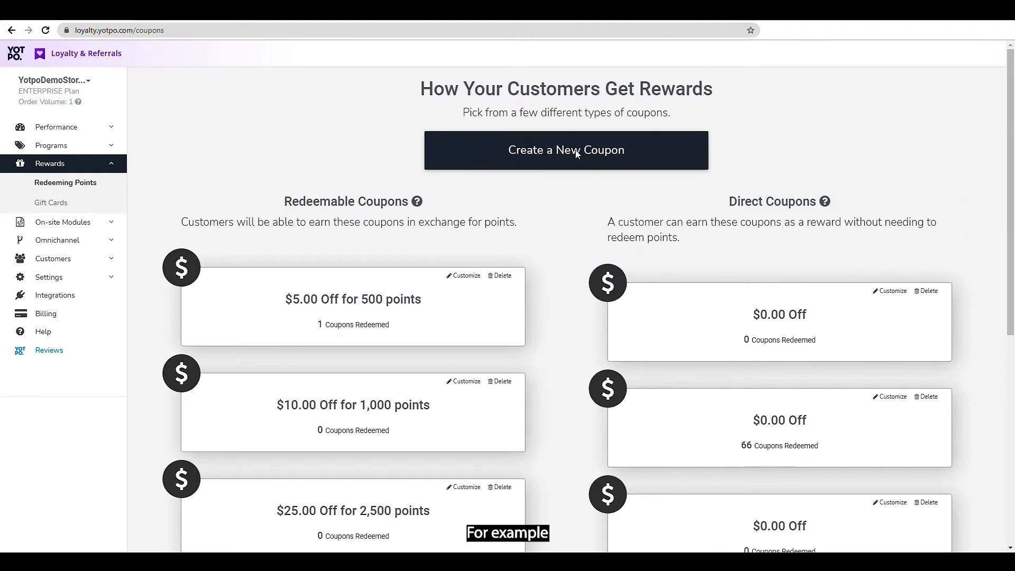
left_click(564, 150)
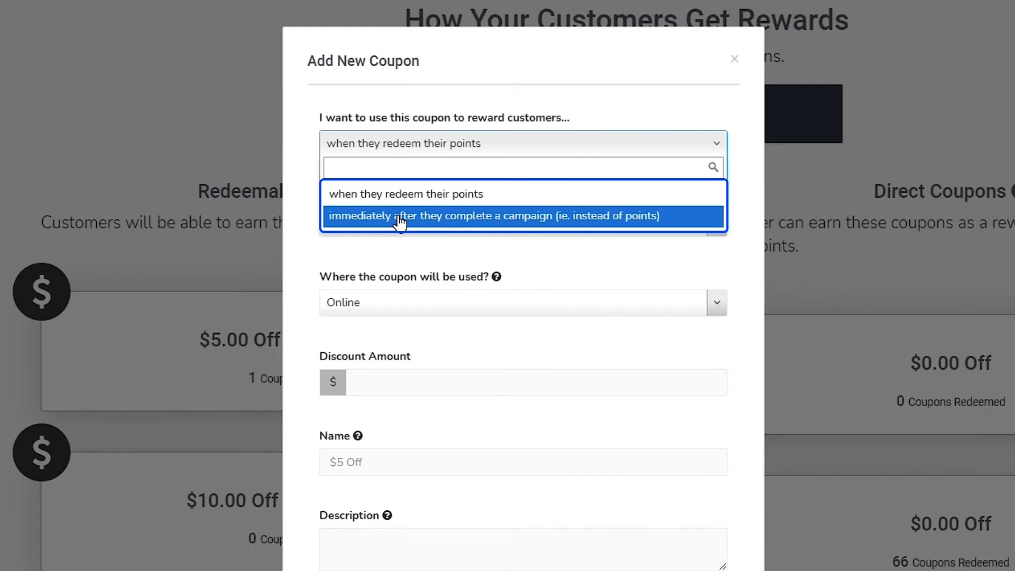
left_click(492, 215)
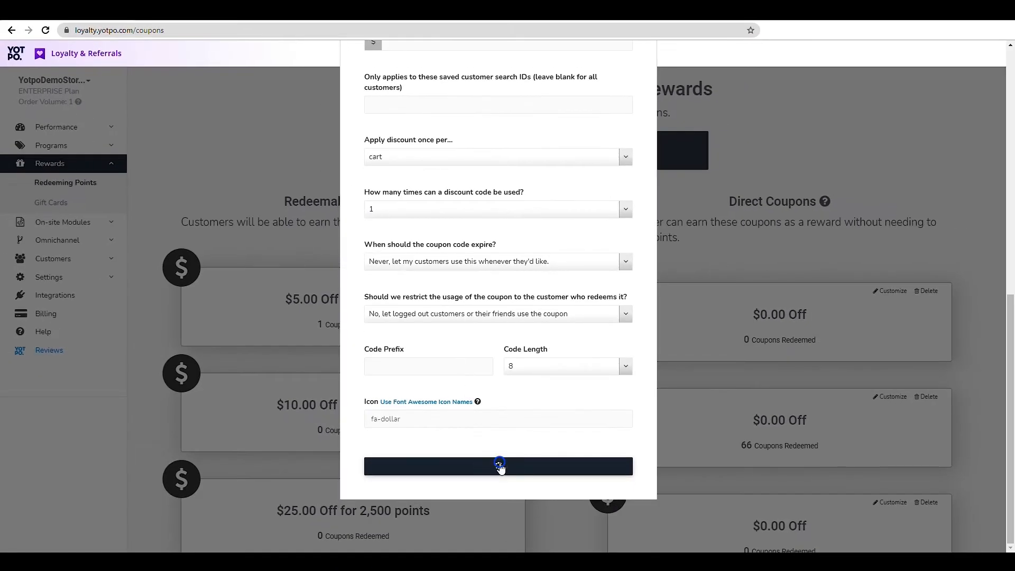
left_click(498, 465)
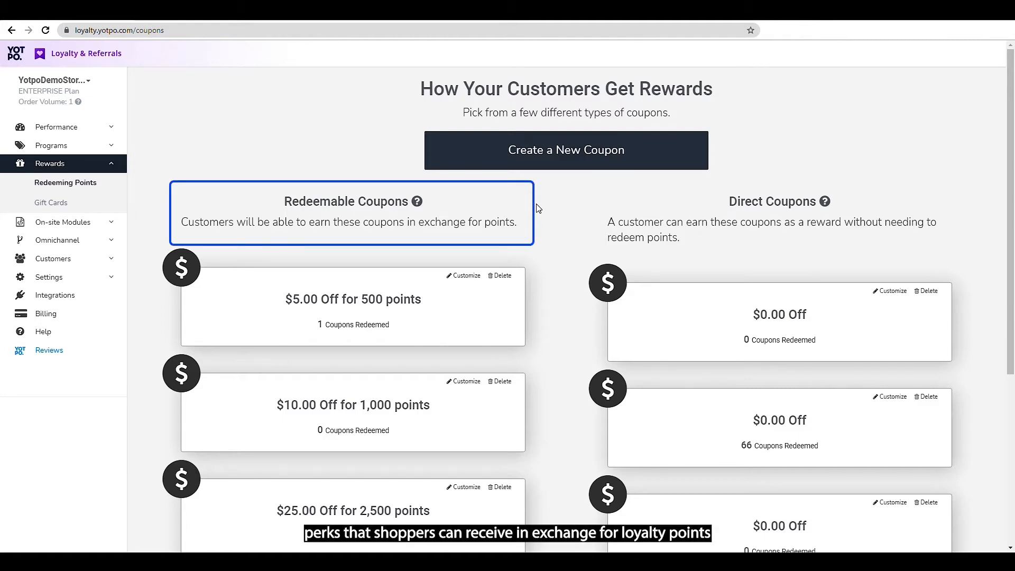
mouse_move(537, 208)
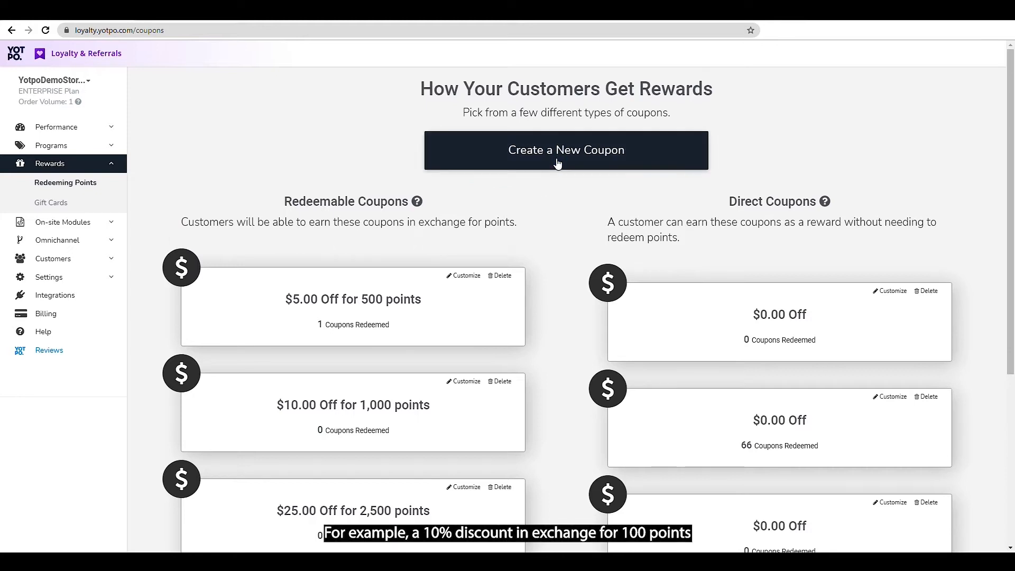
Create and save a new $10 fixed-amount coupon costing 100 points
left_click(564, 150)
type("10$")
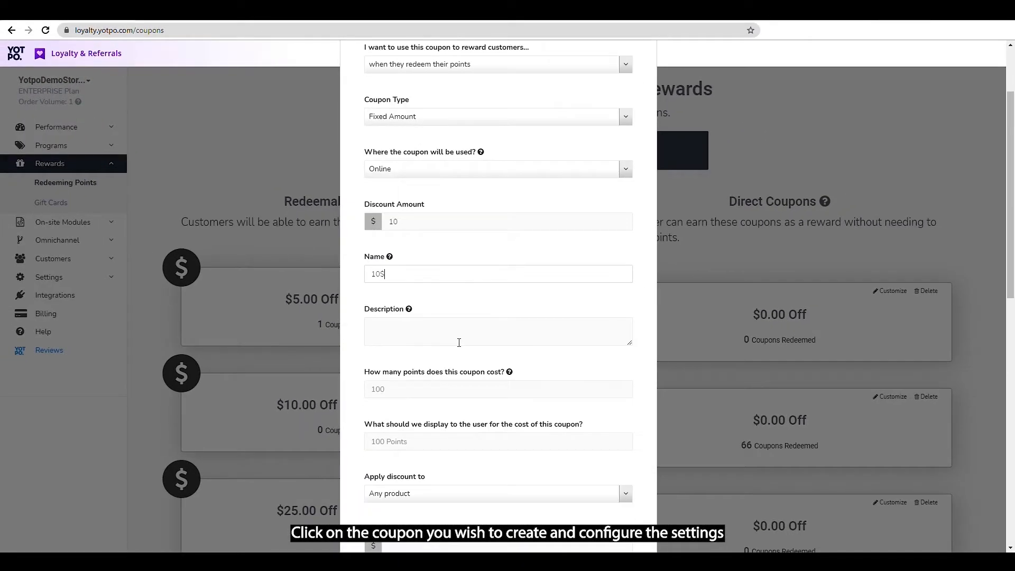
scroll("down", 3)
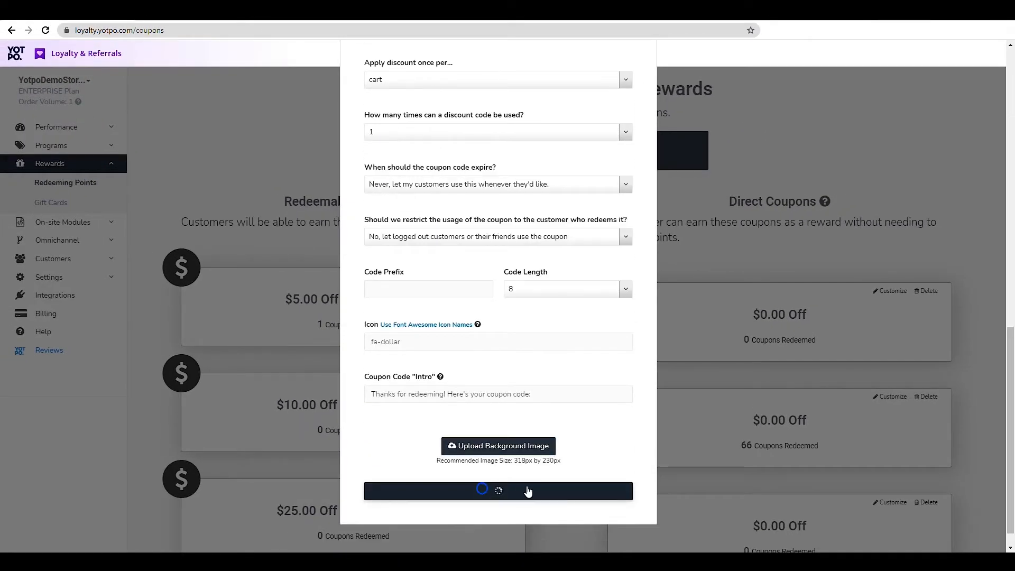
left_click(498, 491)
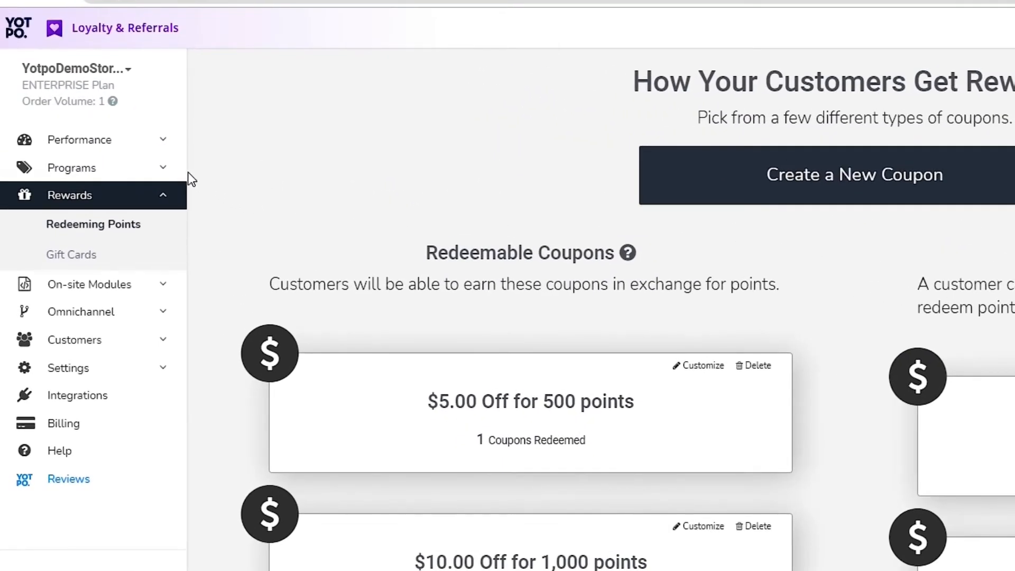
Start a new Goal Spend earning campaign with a coupon as its reward
left_click(72, 168)
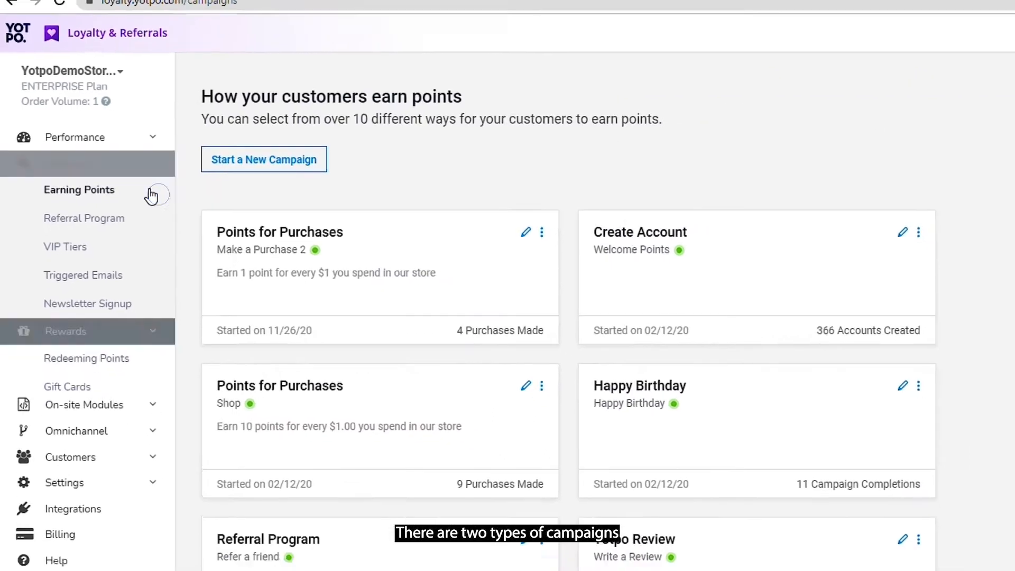
left_click(263, 160)
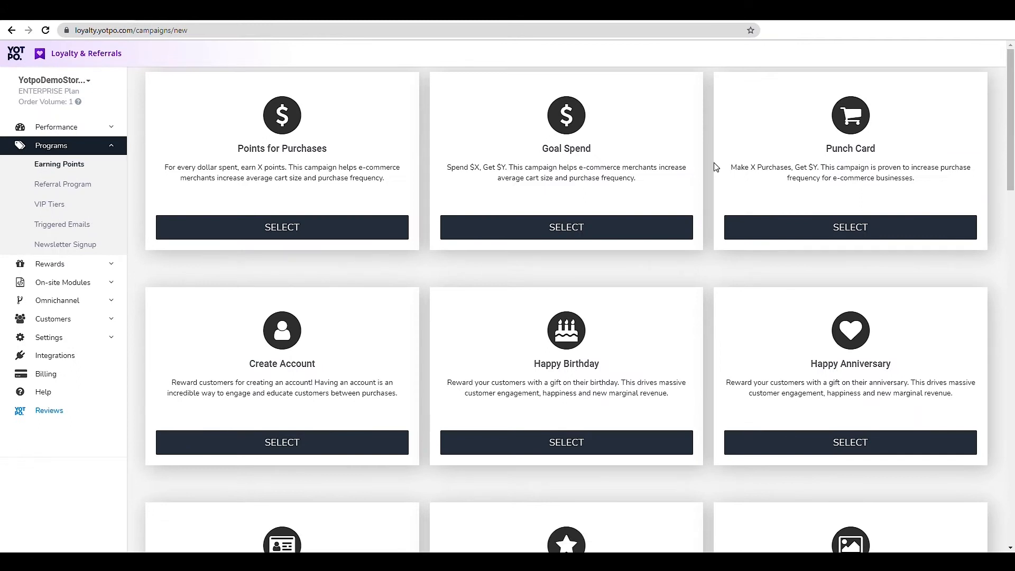
left_click(565, 227)
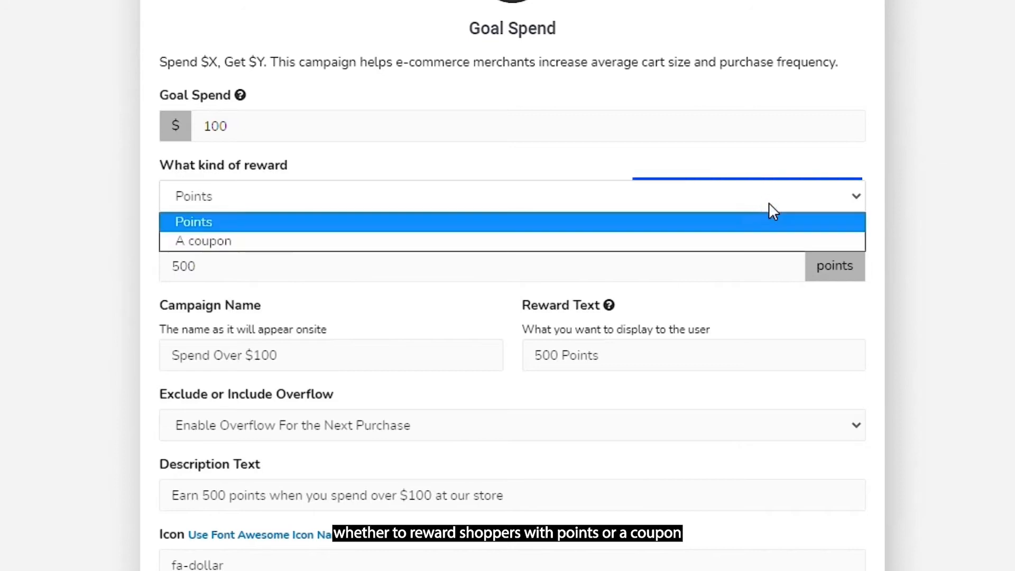
left_click(193, 221)
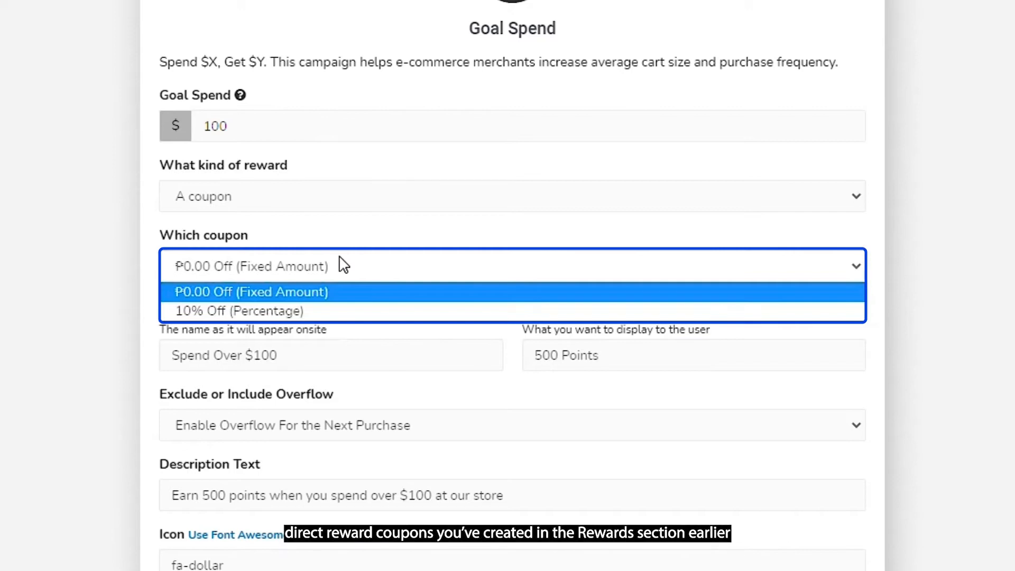
Choose the $5.00 Off coupon as the campaign reward and review the rest of the form
left_click(252, 292)
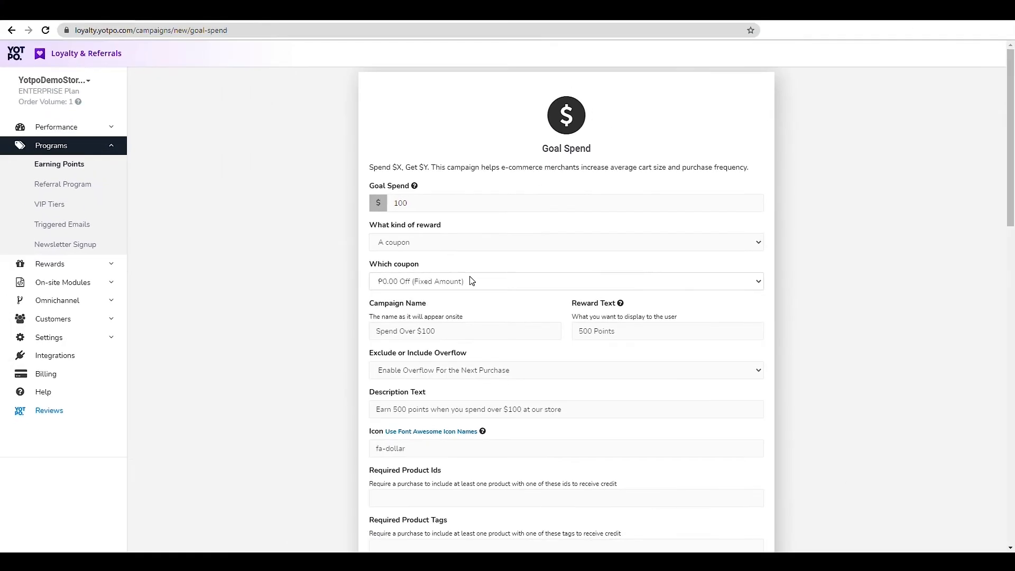
scroll("down", 3)
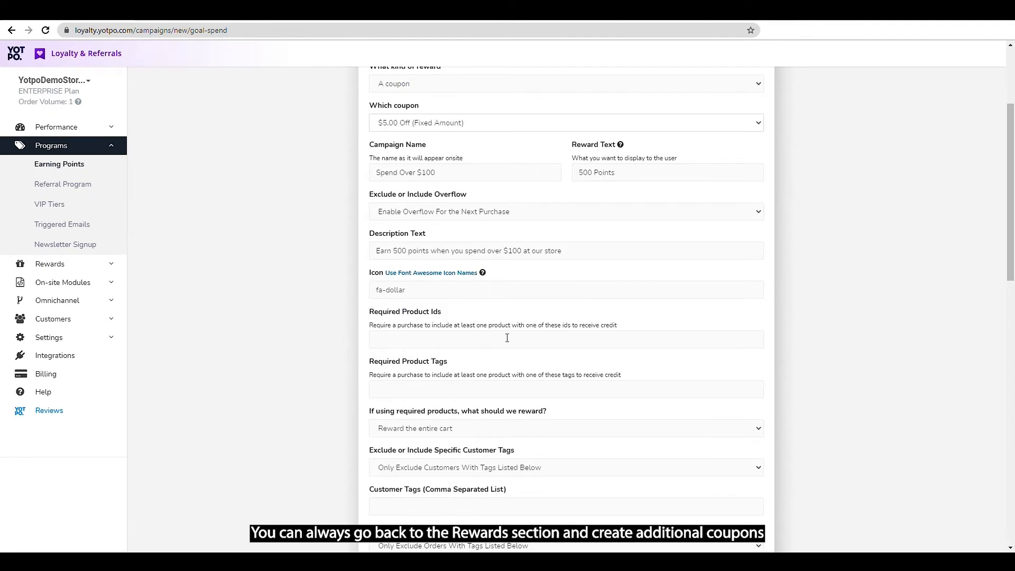
scroll("down", 3)
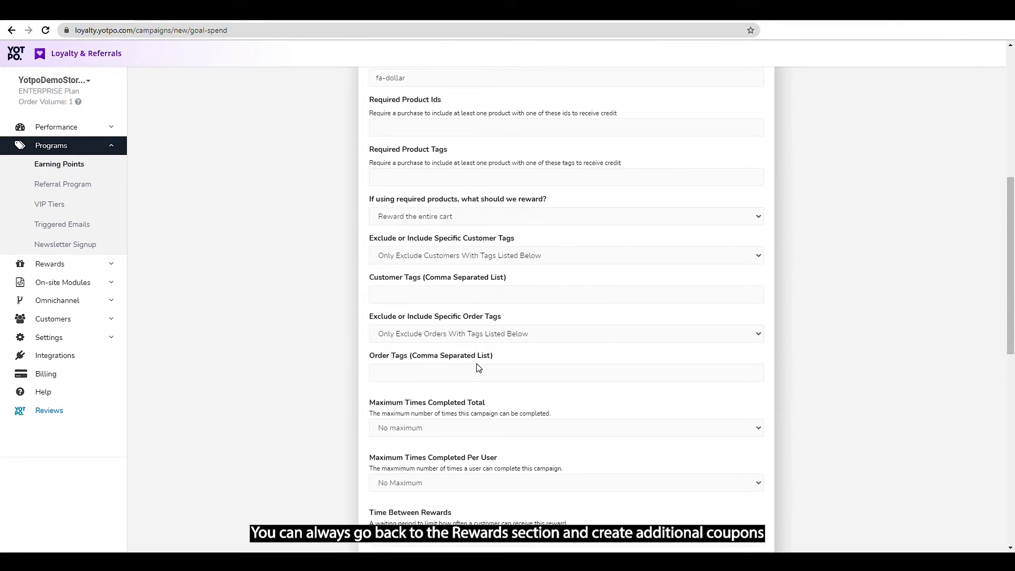
scroll("down", 3)
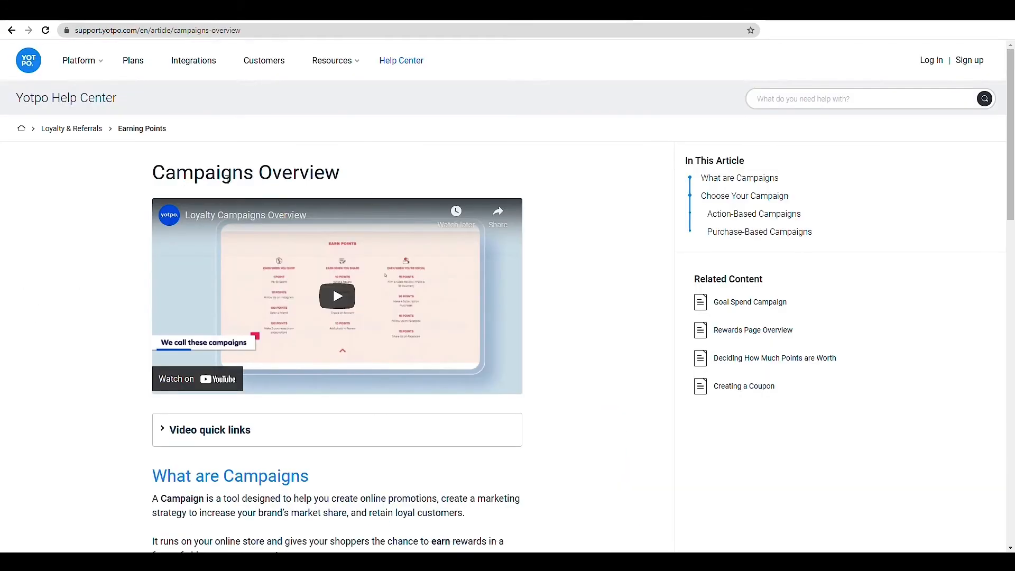
Scroll to the Choose Your Campaign section, then fill the storefront refer-a-friend email fields
scroll("down", 3)
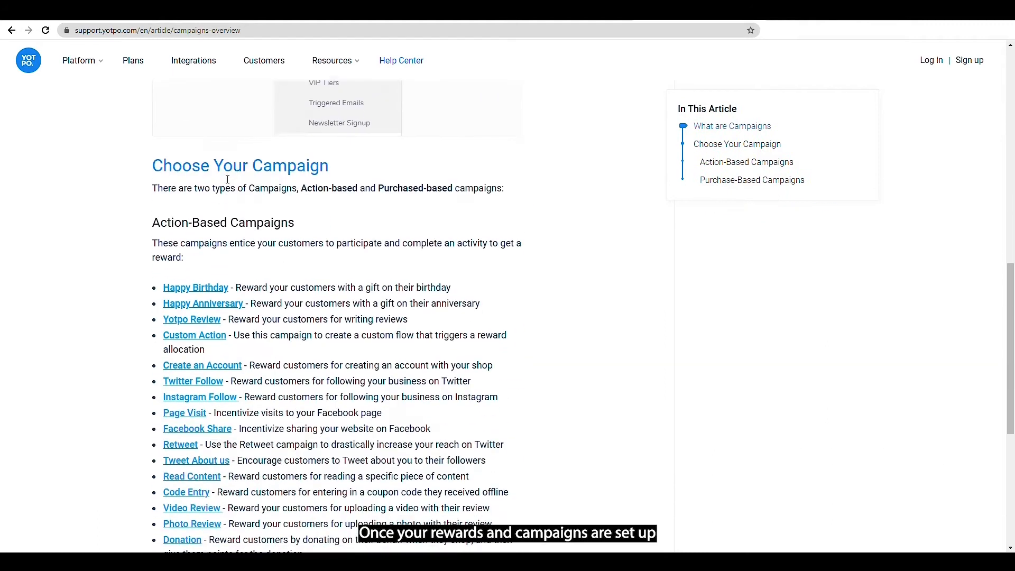
scroll("down", 3)
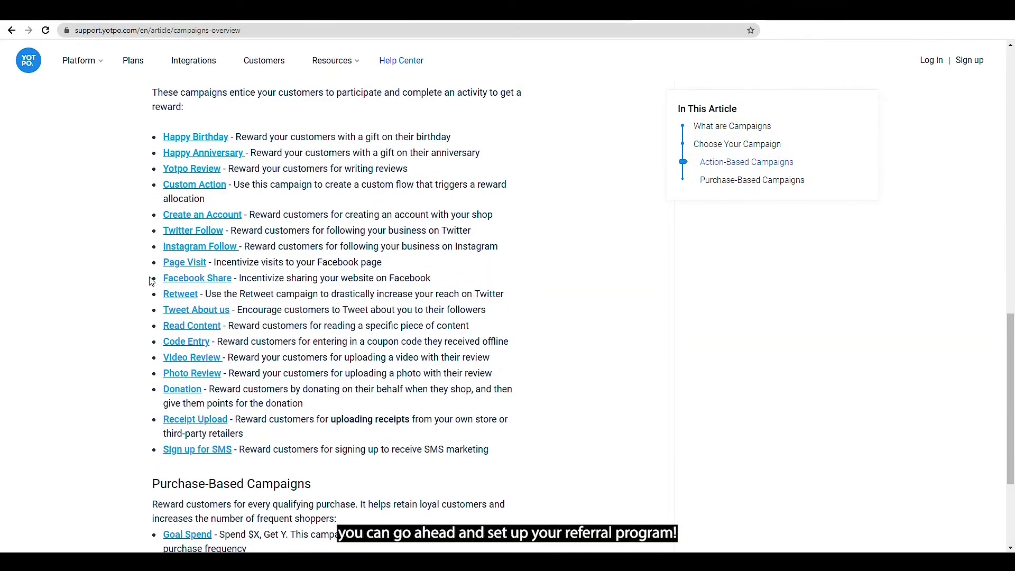
mouse_move(644, 392)
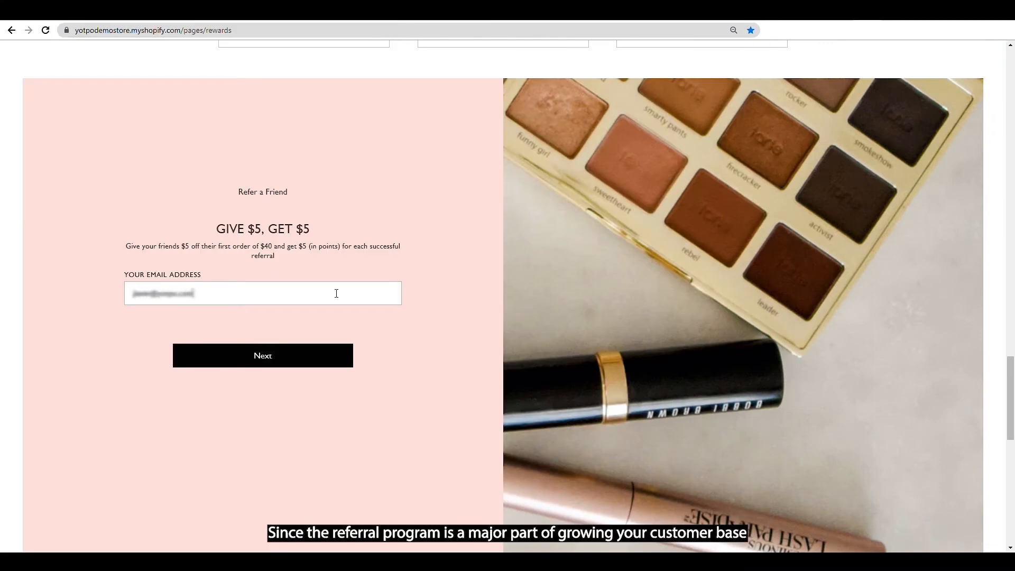
left_click(262, 355)
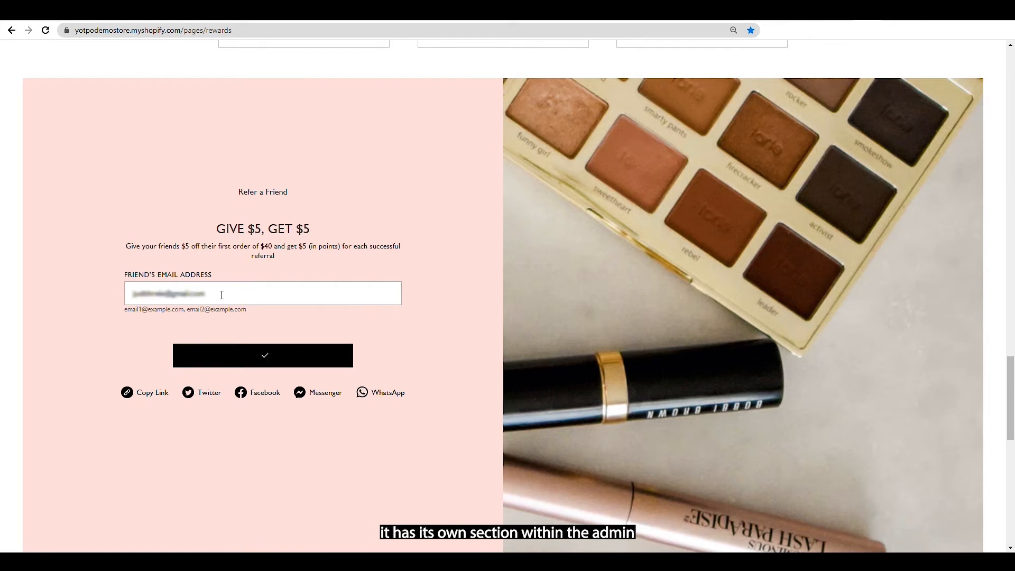
left_click(64, 184)
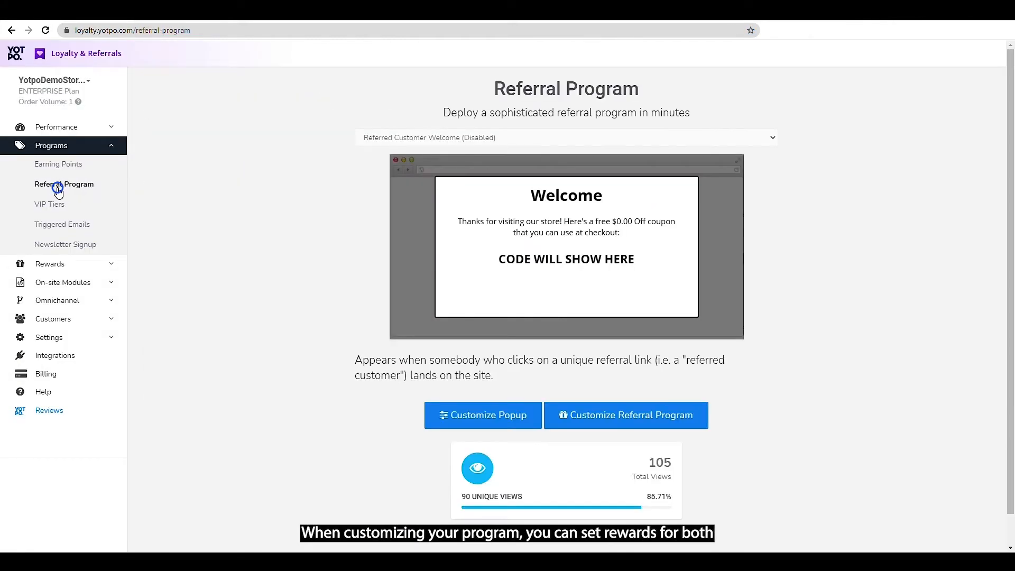
Go to Programs > Referral Program, view the referral popup editor, and close it without saving
left_click(625, 414)
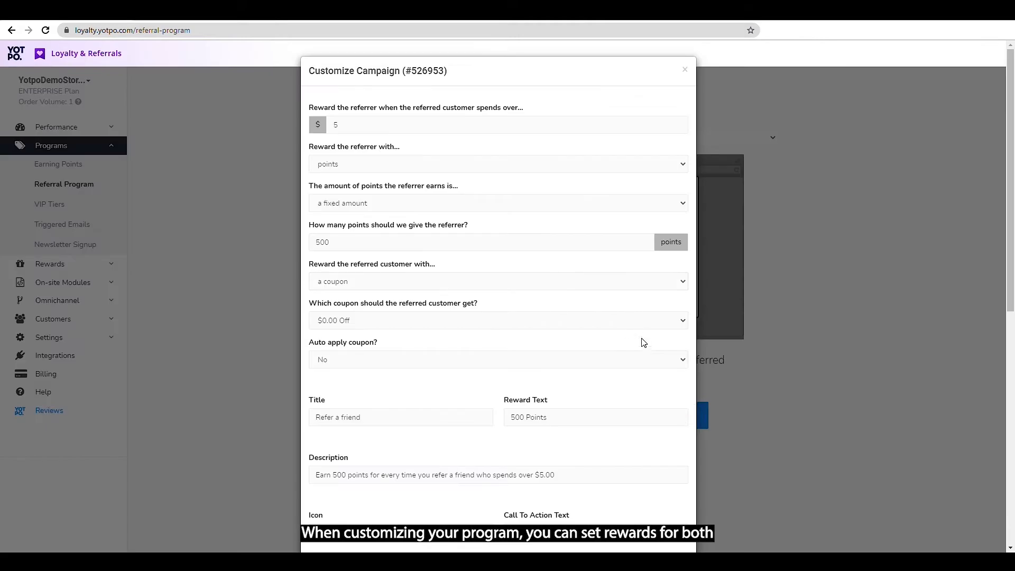
scroll("down", 3)
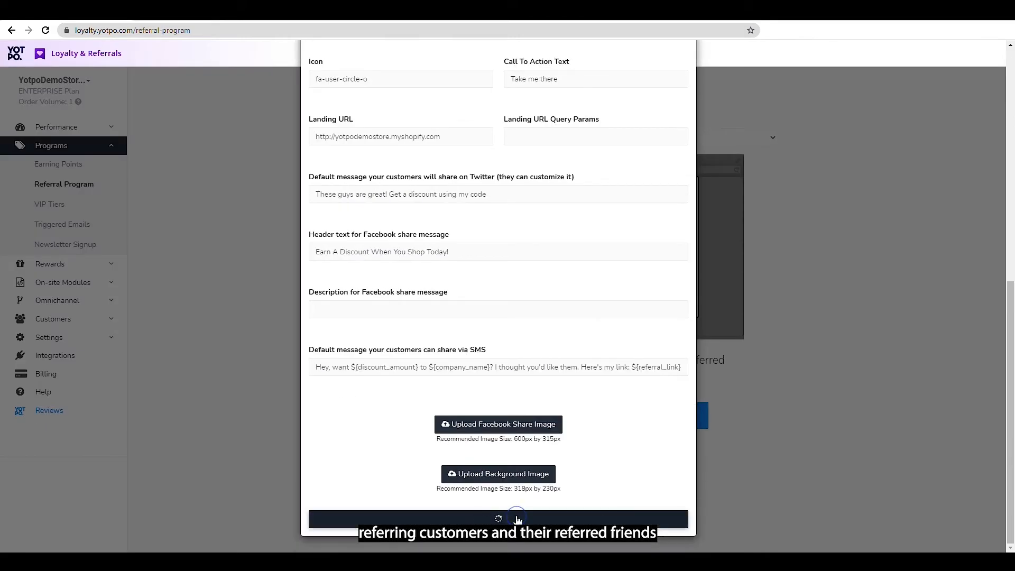
left_click(499, 518)
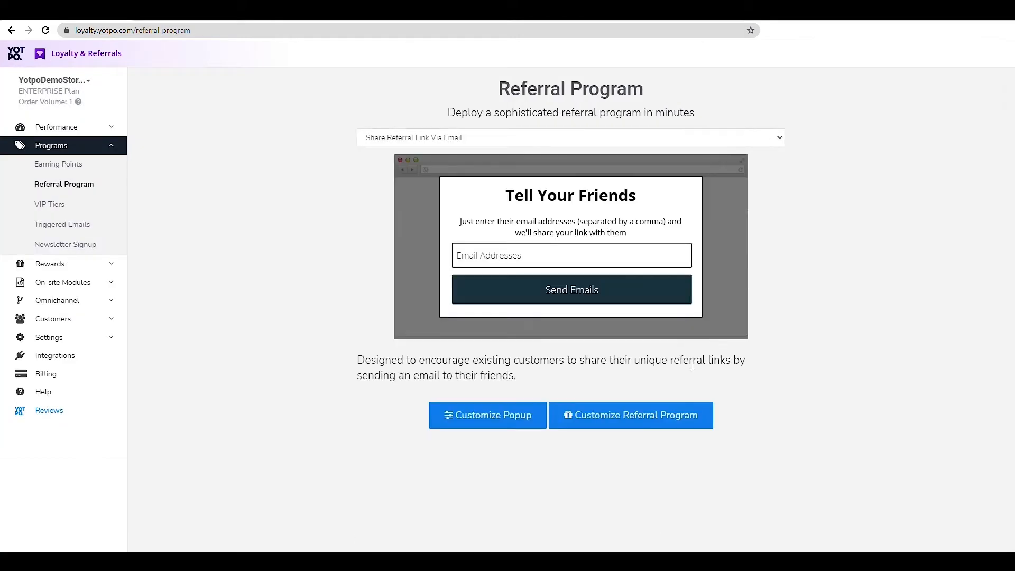
left_click(486, 415)
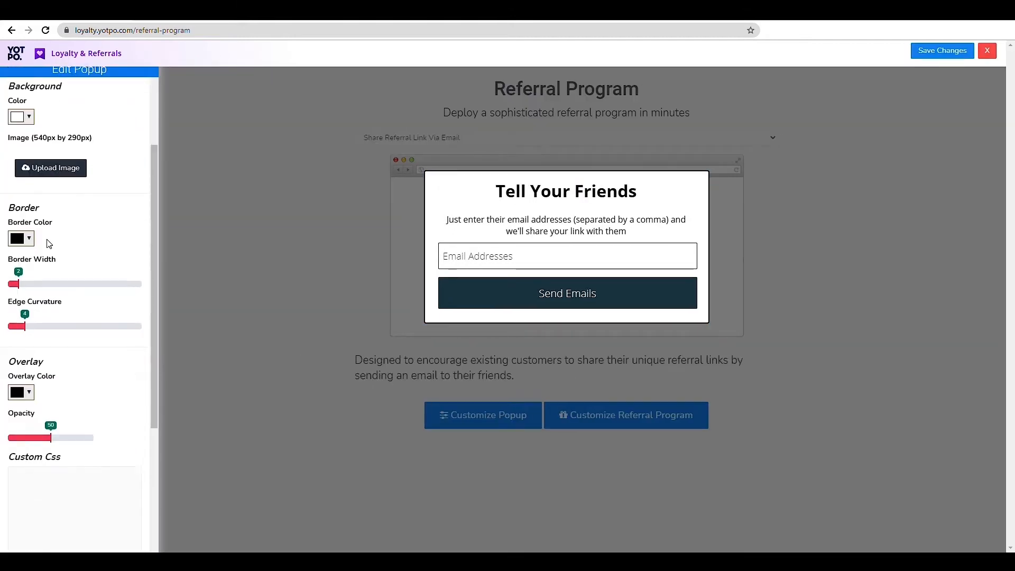
left_click(987, 51)
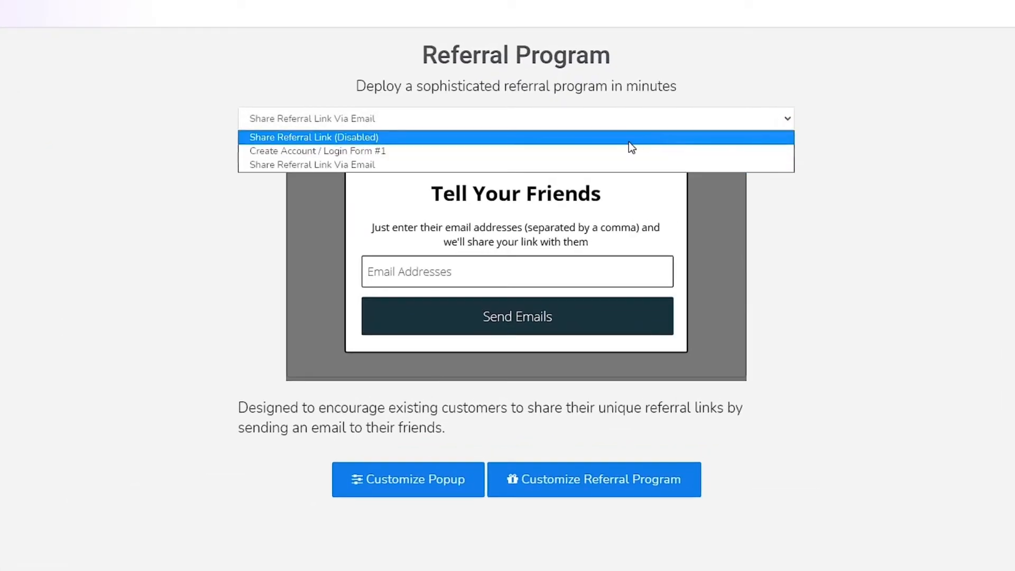
mouse_move(631, 151)
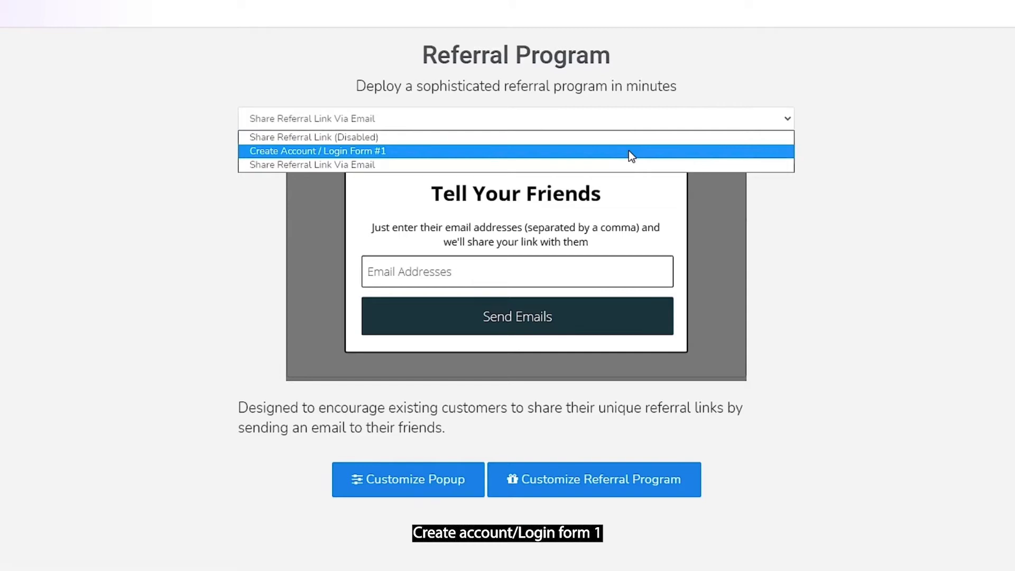
mouse_move(631, 165)
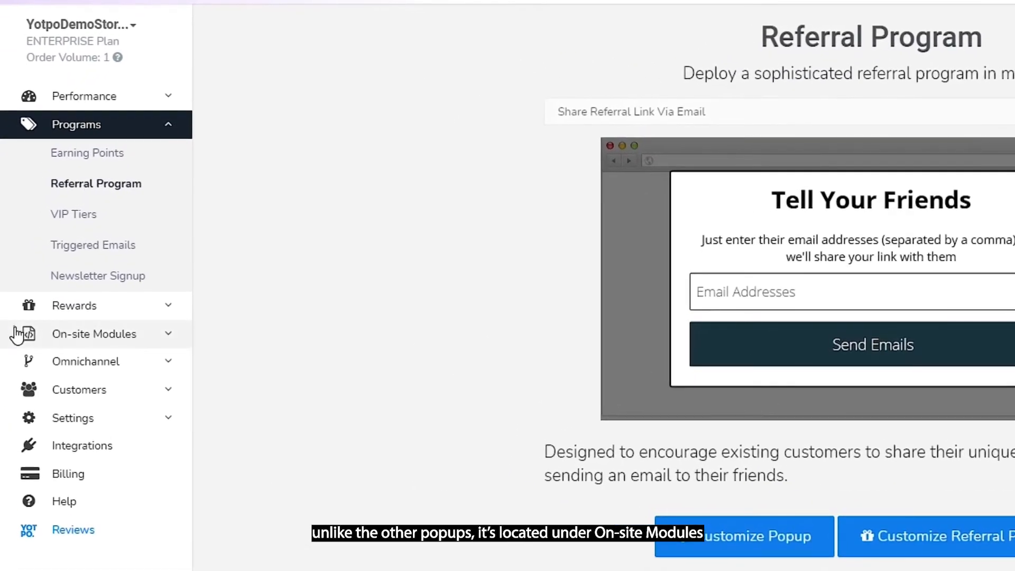
left_click(94, 333)
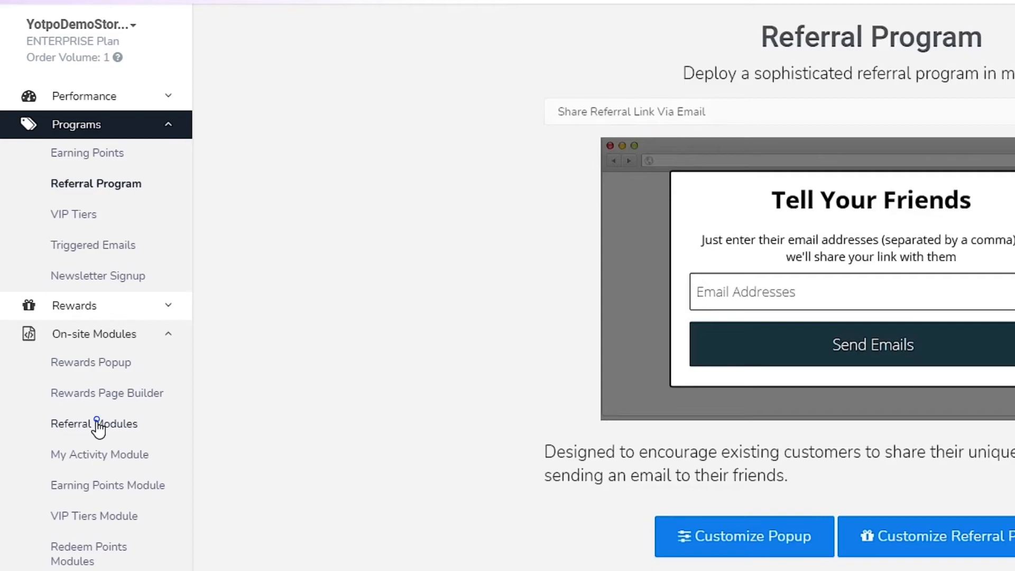
left_click(94, 423)
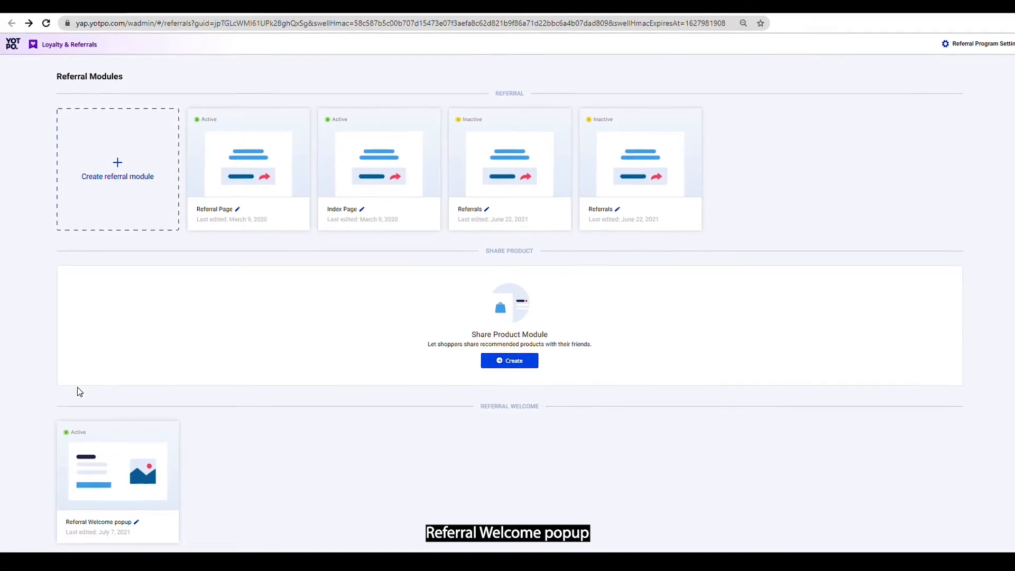
scroll("down", 3)
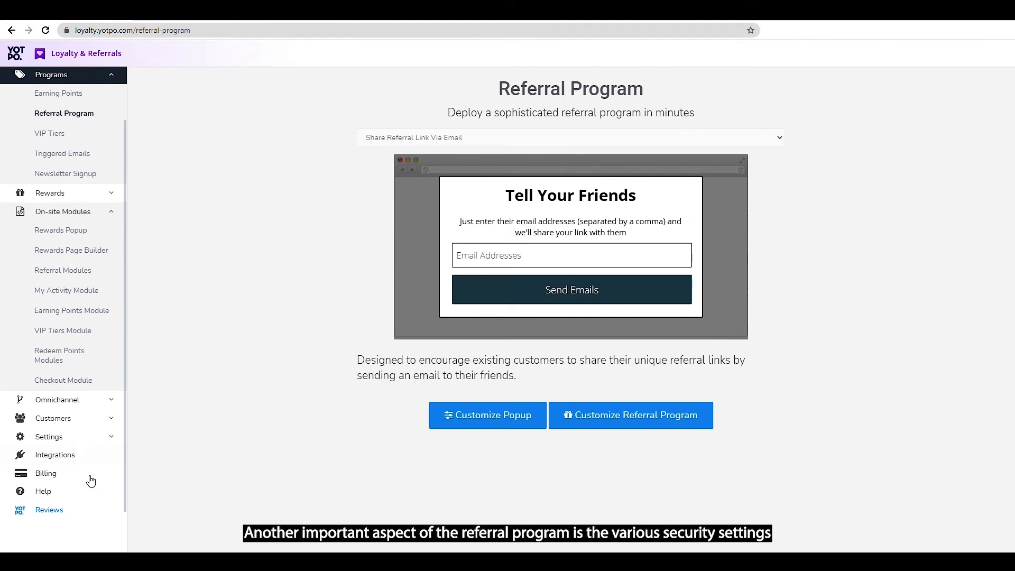
left_click(48, 437)
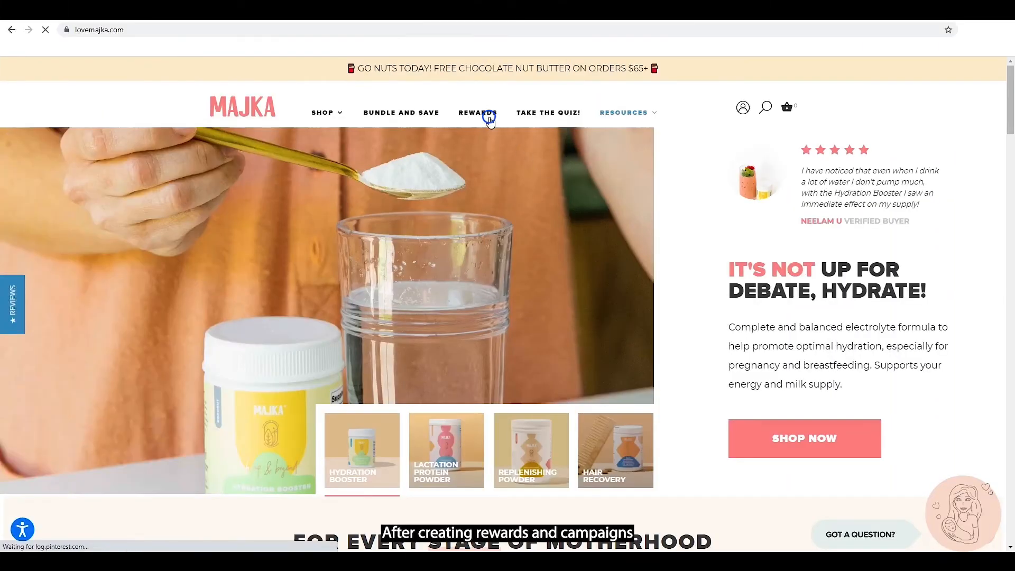
View Majka's loyalty rewards page and scroll through its earn-points, VIP tier and discount sections
left_click(477, 113)
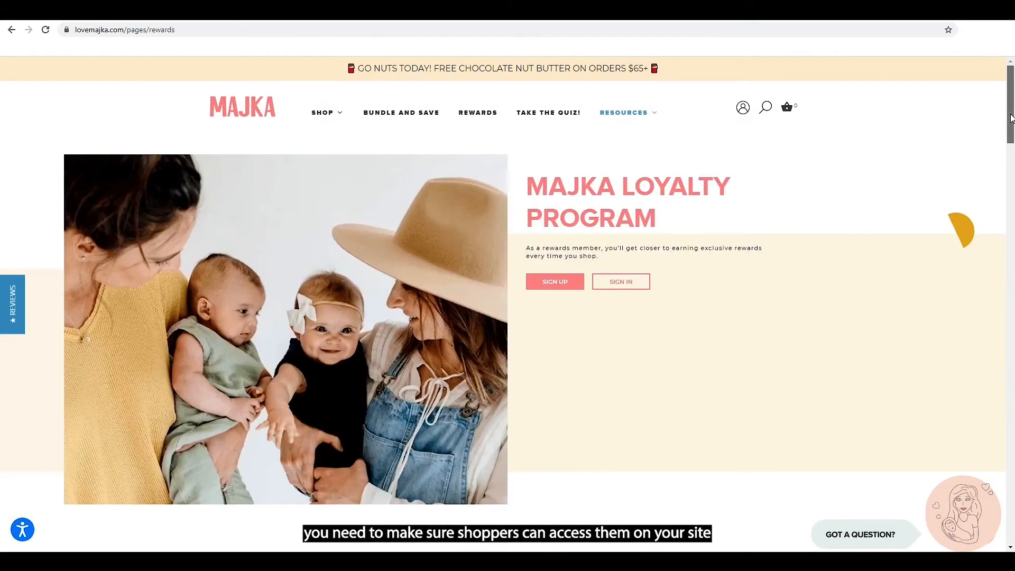
scroll("down", 3)
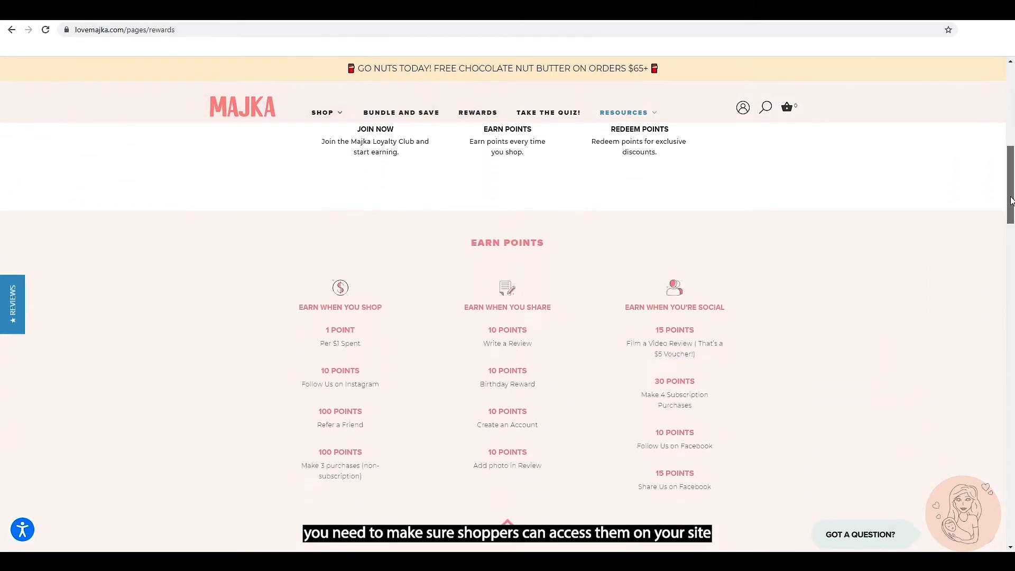
scroll("down", 3)
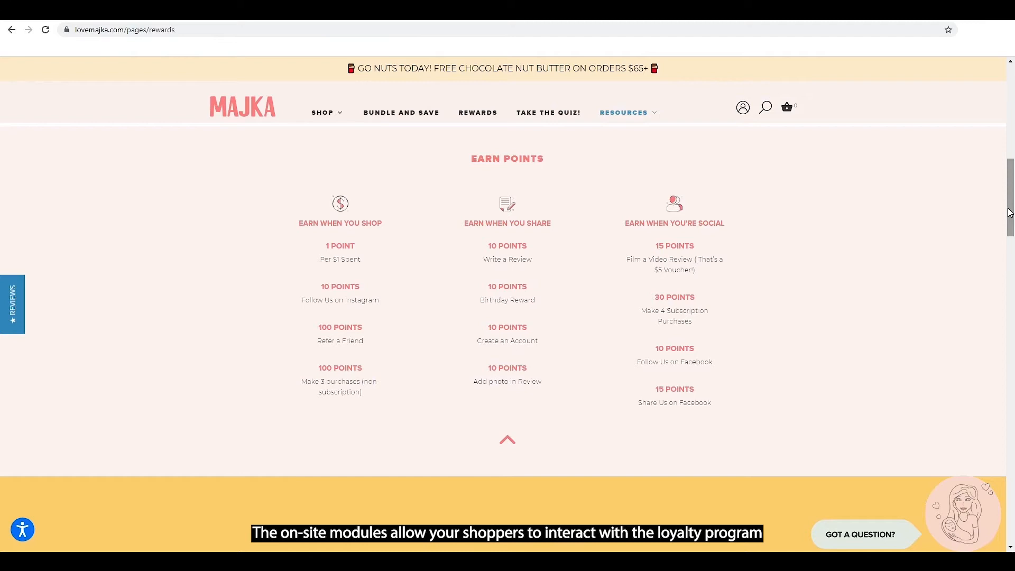
scroll("down", 3)
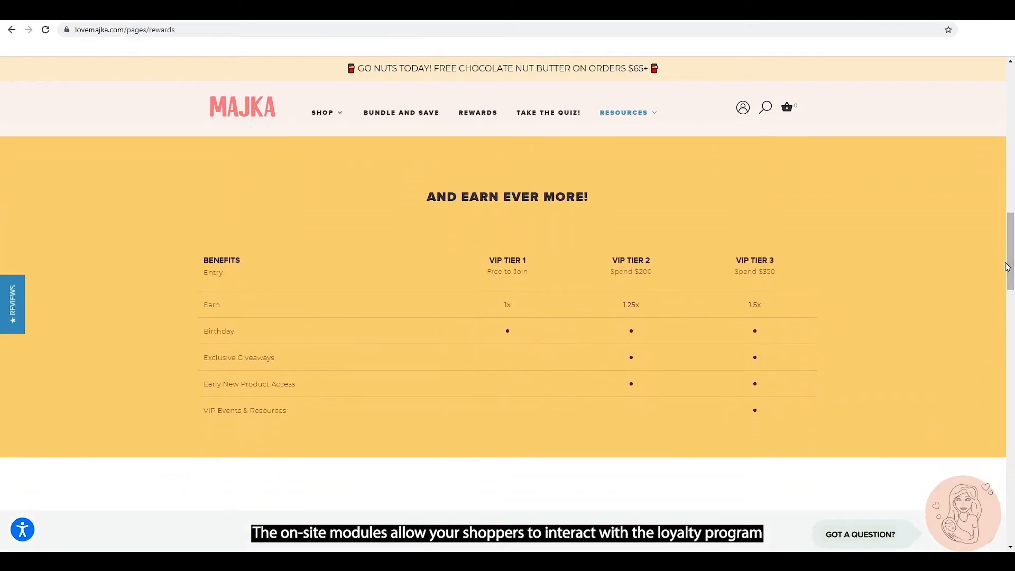
scroll("down", 3)
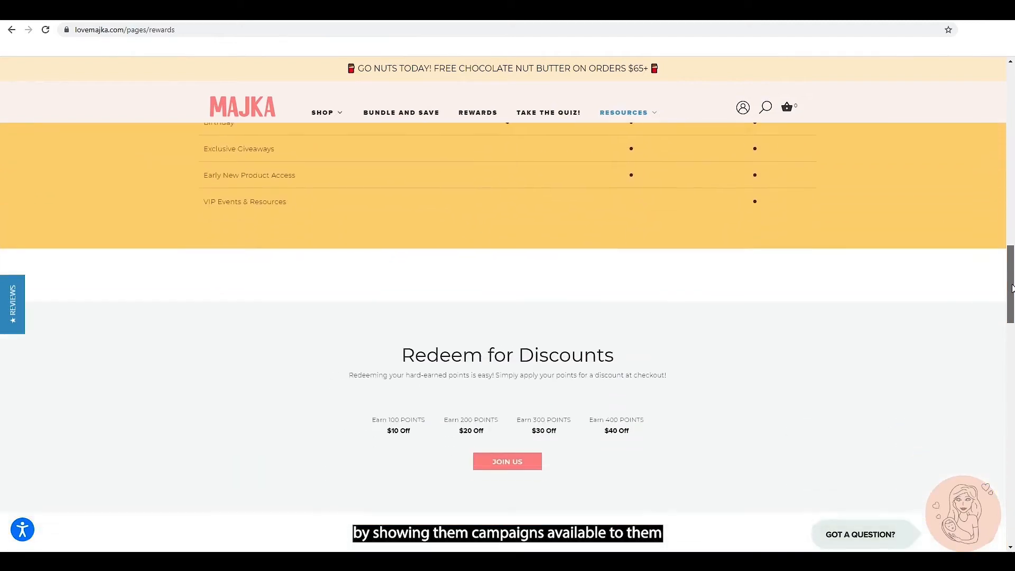
scroll("down", 3)
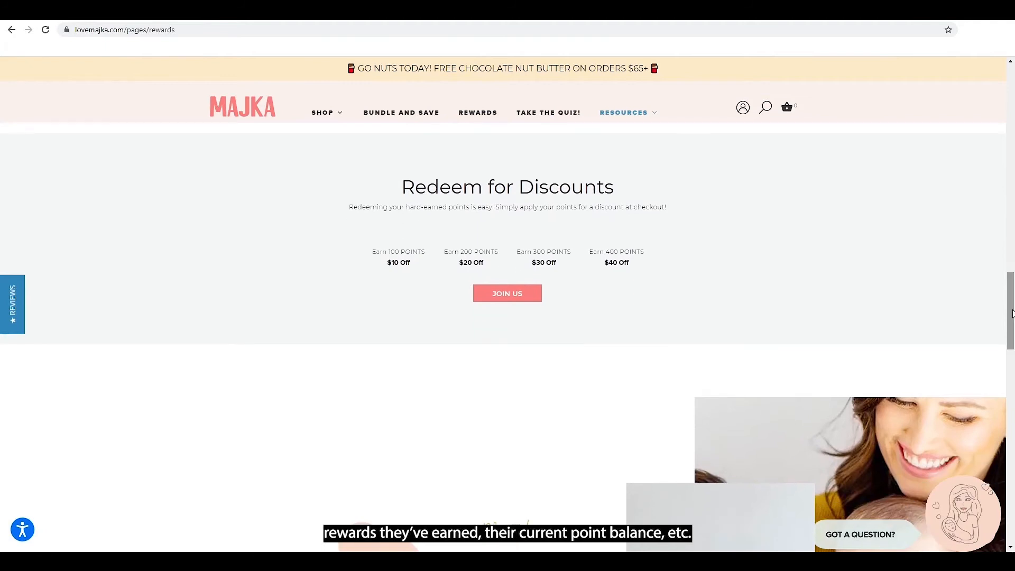
scroll("down", 3)
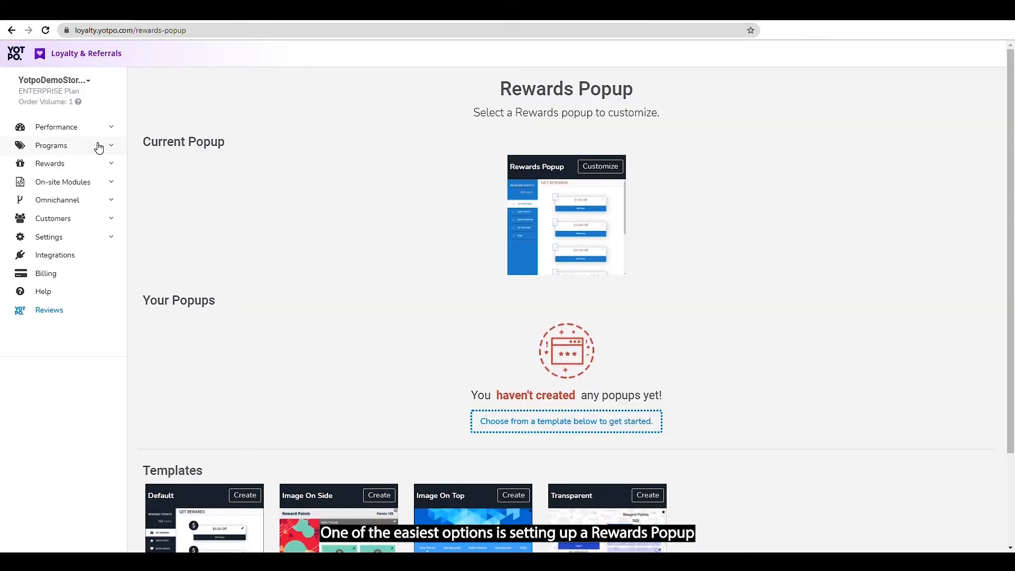
From On-site Modules, customize the current rewards popup and preview its Earn Points and Get Rewards sections
left_click(62, 182)
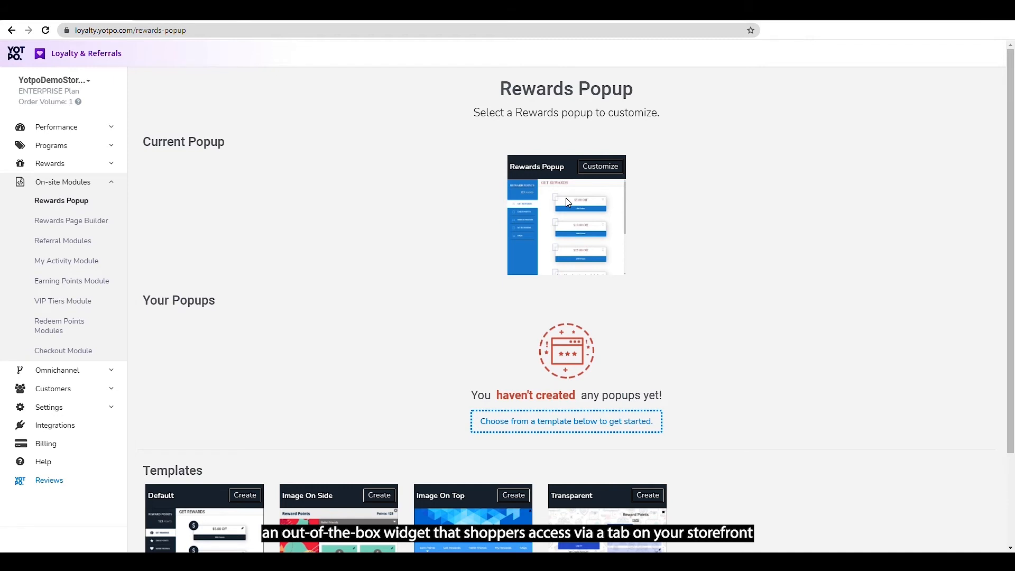
scroll("down", 3)
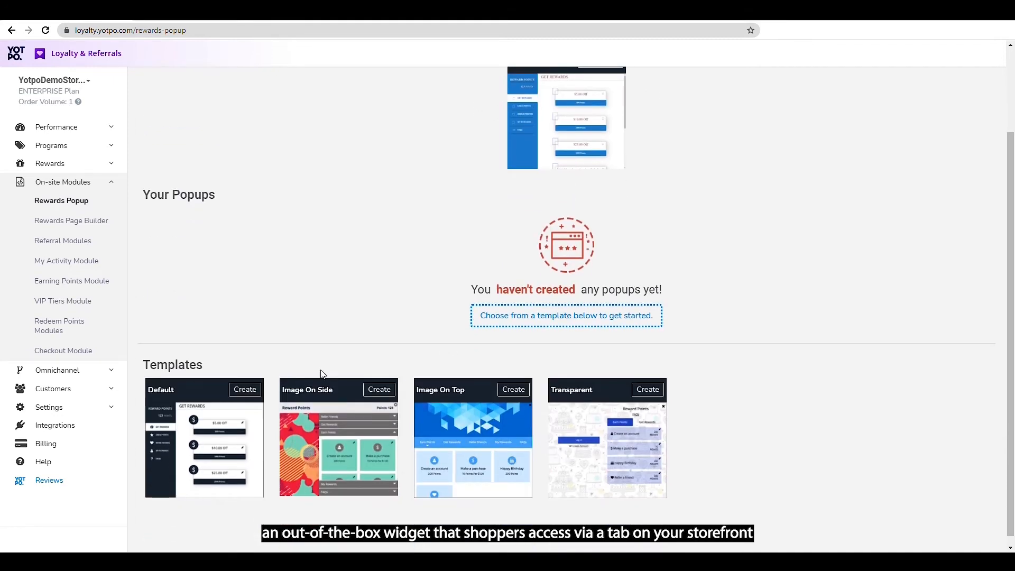
scroll("up", 3)
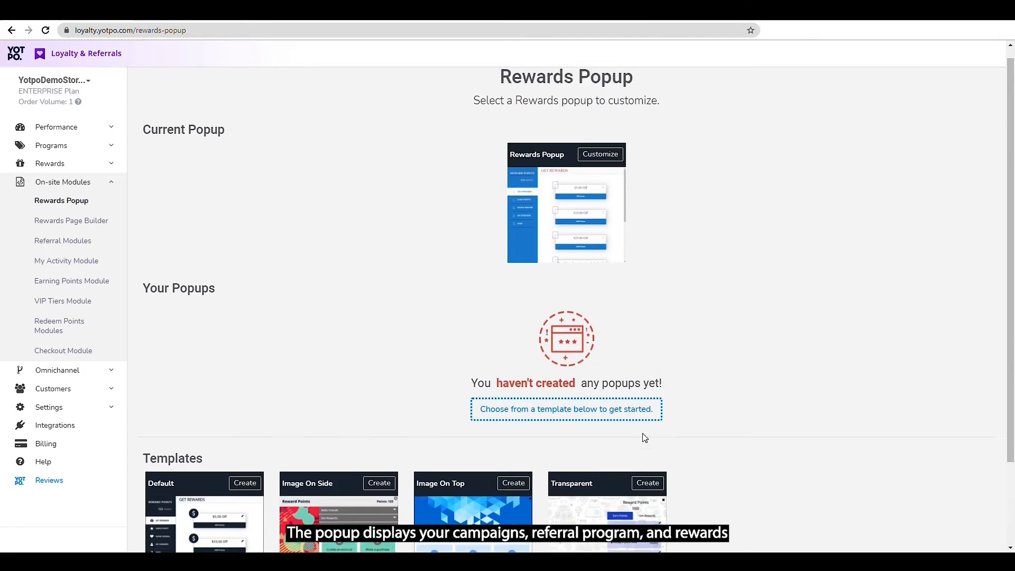
left_click(598, 154)
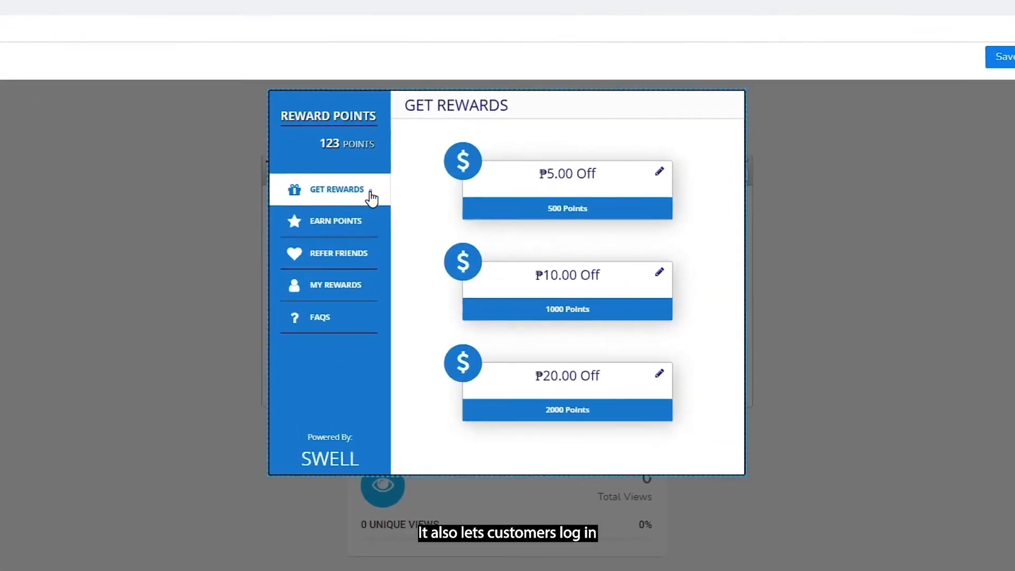
left_click(335, 221)
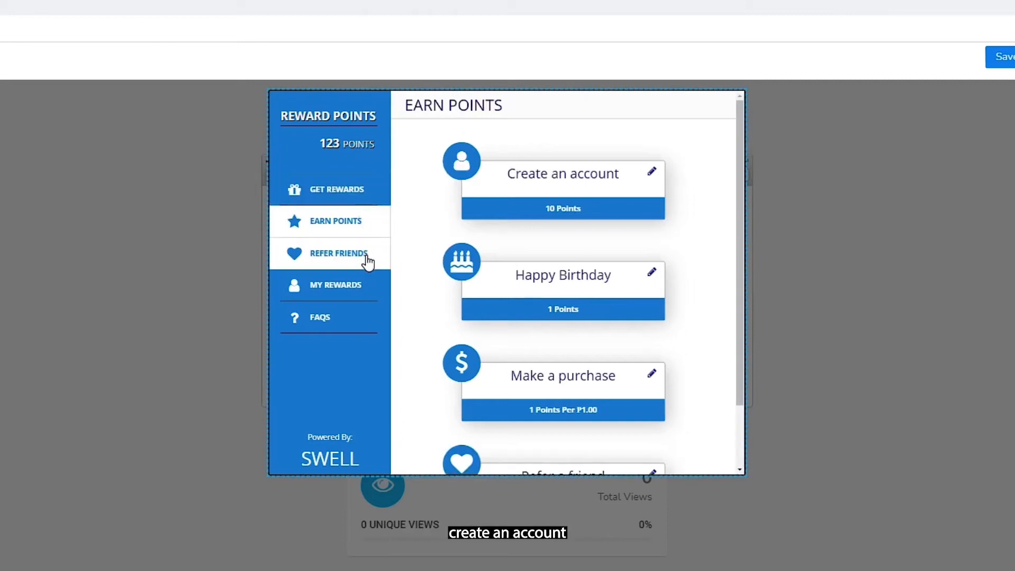
left_click(335, 285)
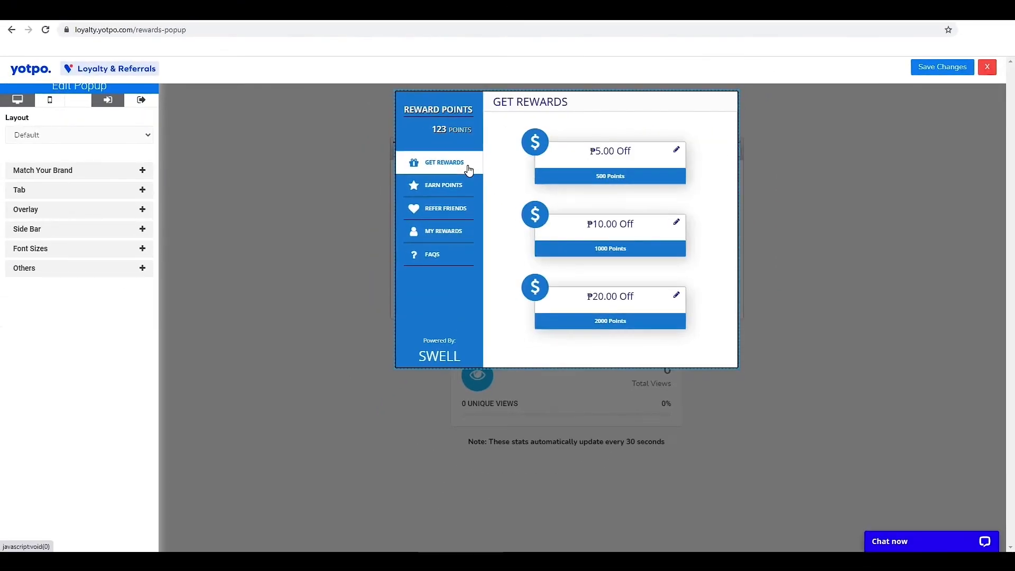
left_click(987, 67)
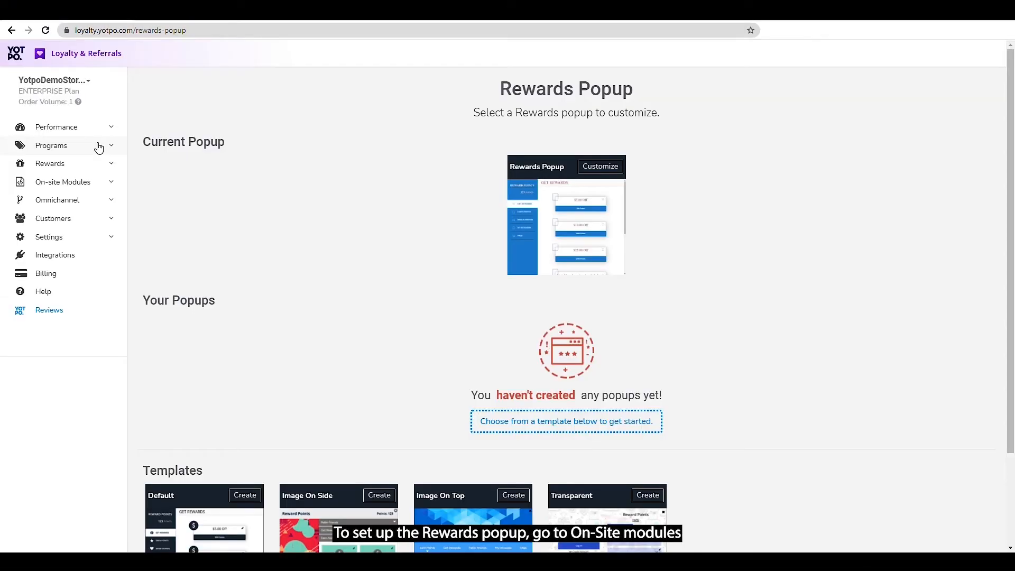
Return to the Rewards Popup page and look over its templates
left_click(63, 181)
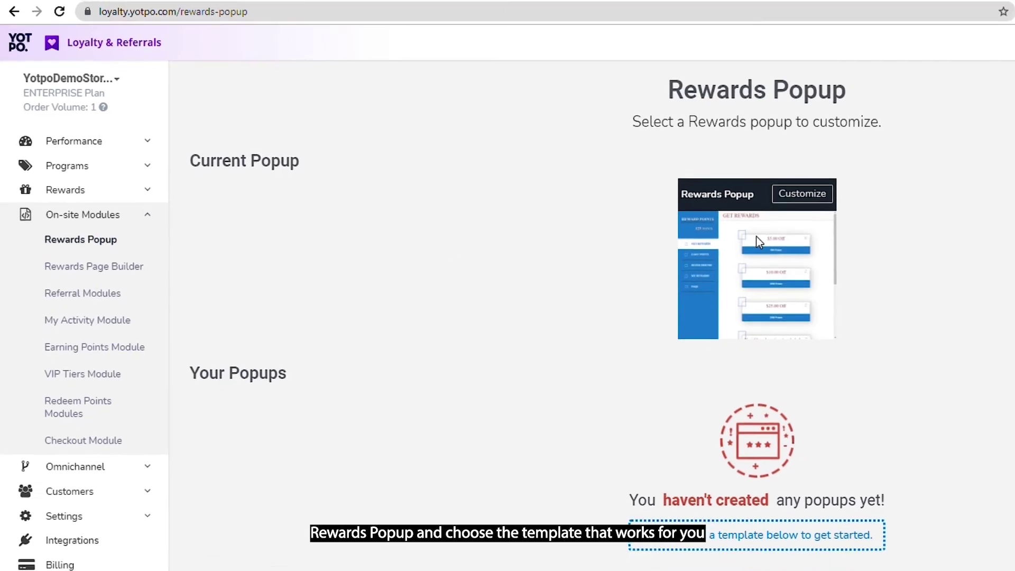
scroll("down", 3)
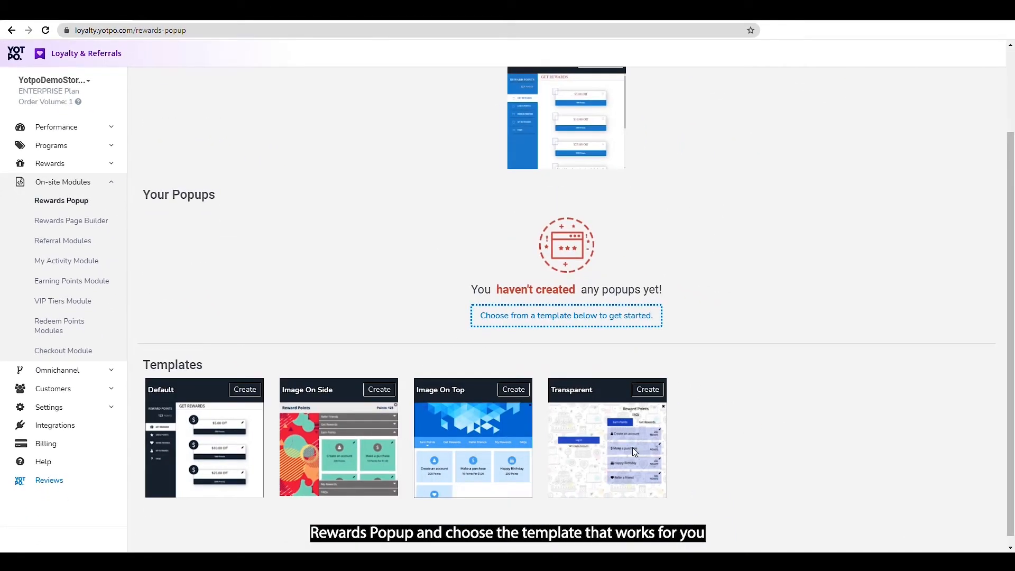
scroll("up", 3)
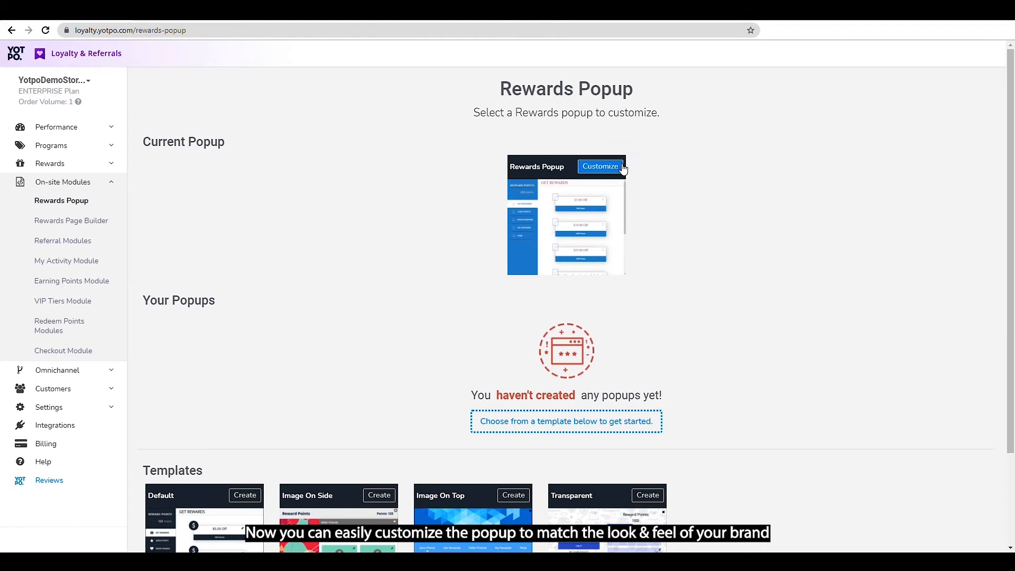
Set the rewards popup's primary colour to dark green #0e653f and save the design
left_click(600, 166)
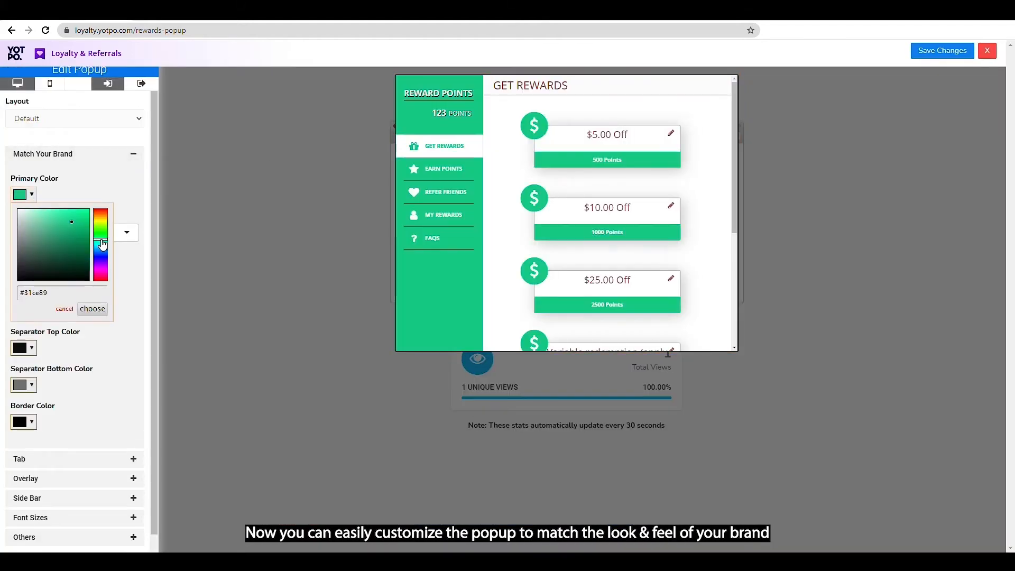
left_click(77, 251)
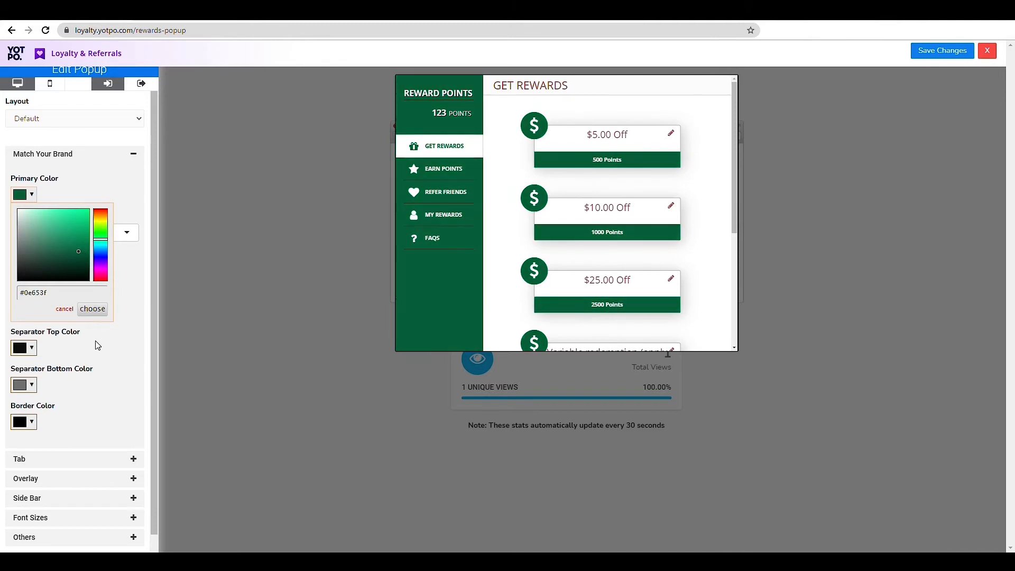
left_click(92, 309)
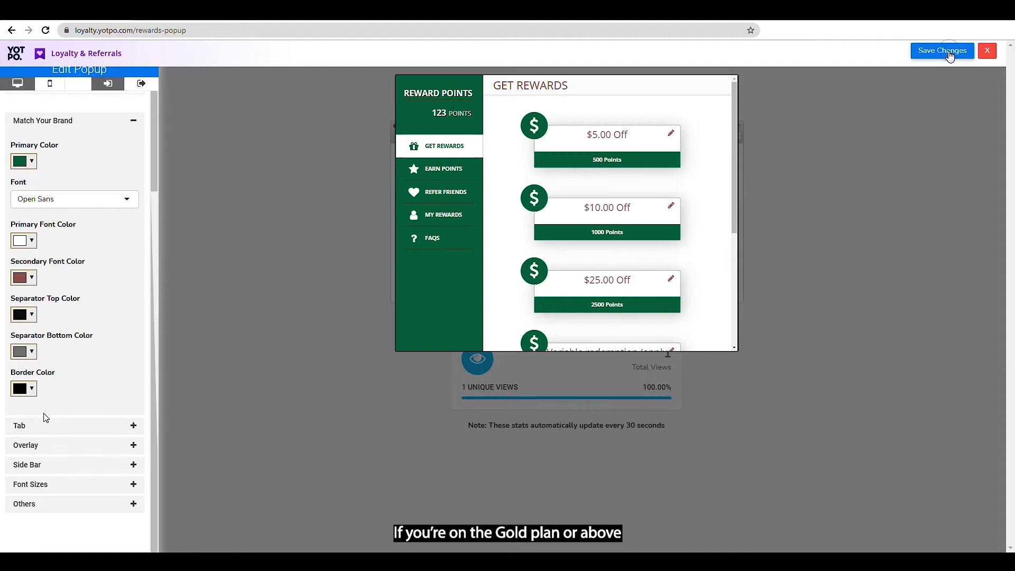
left_click(986, 51)
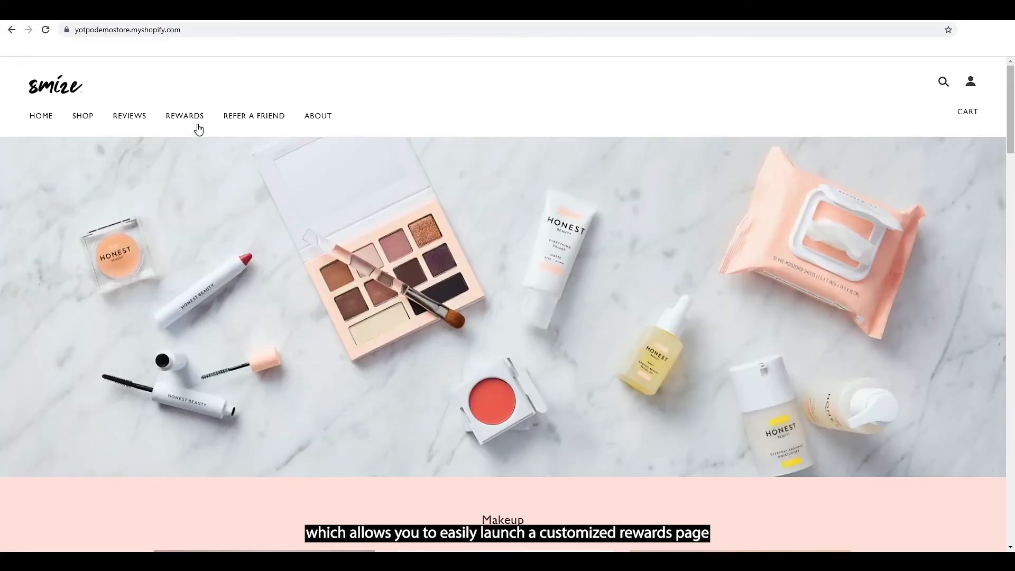
View Smize's Rewards Program page and scroll through ways to earn points and redemption options
left_click(184, 116)
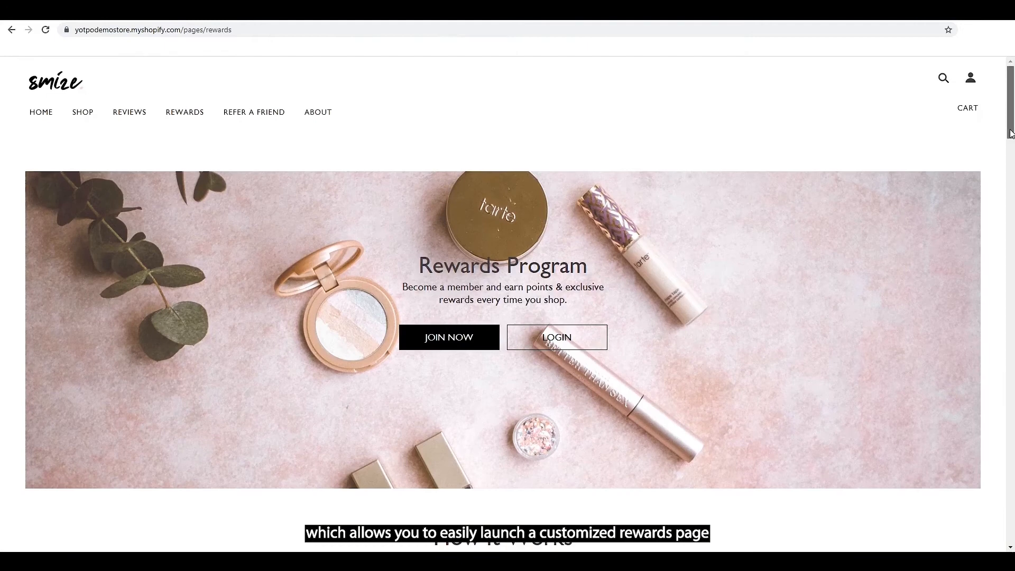
scroll("down", 3)
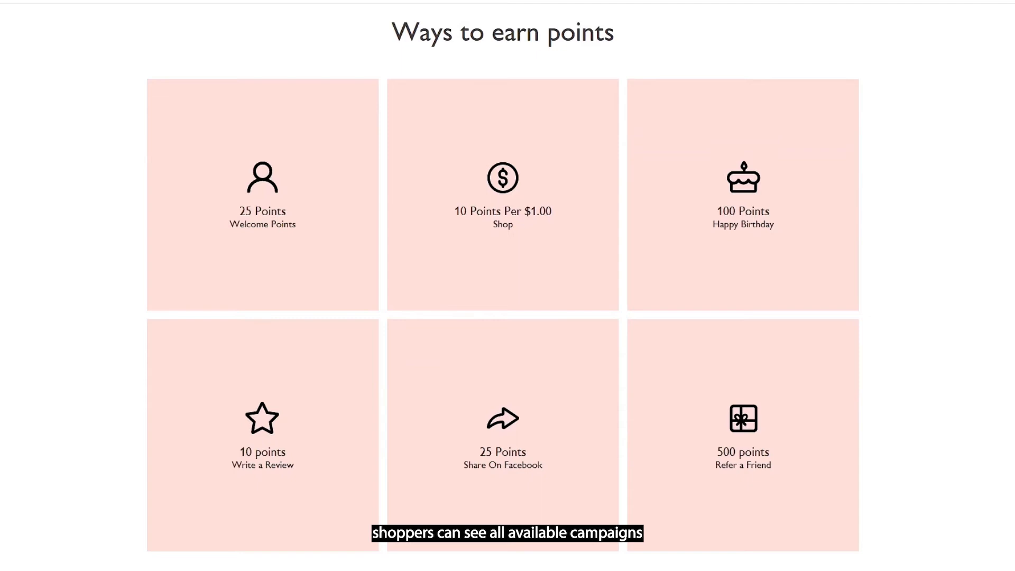
scroll("down", 3)
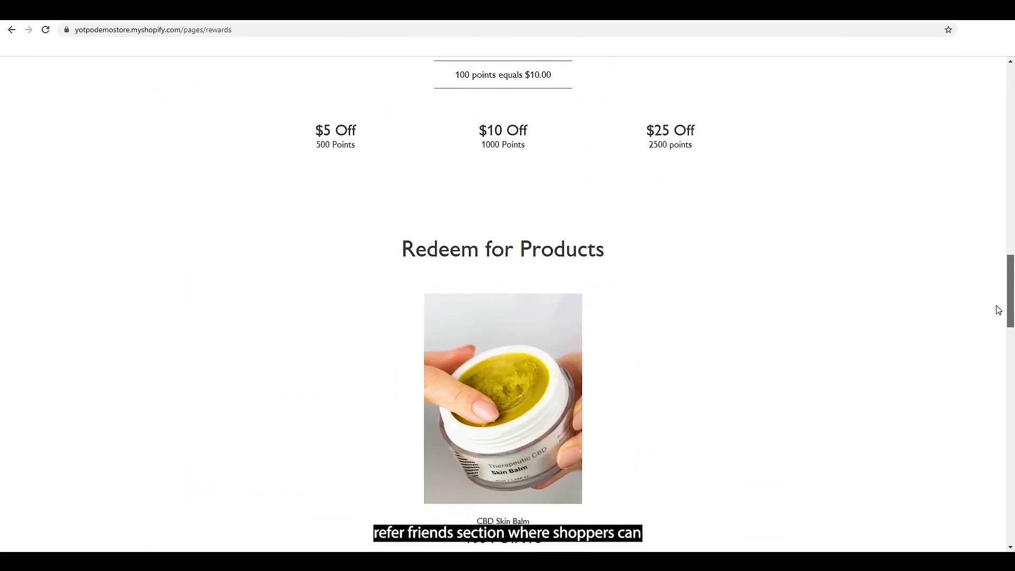
scroll("down", 3)
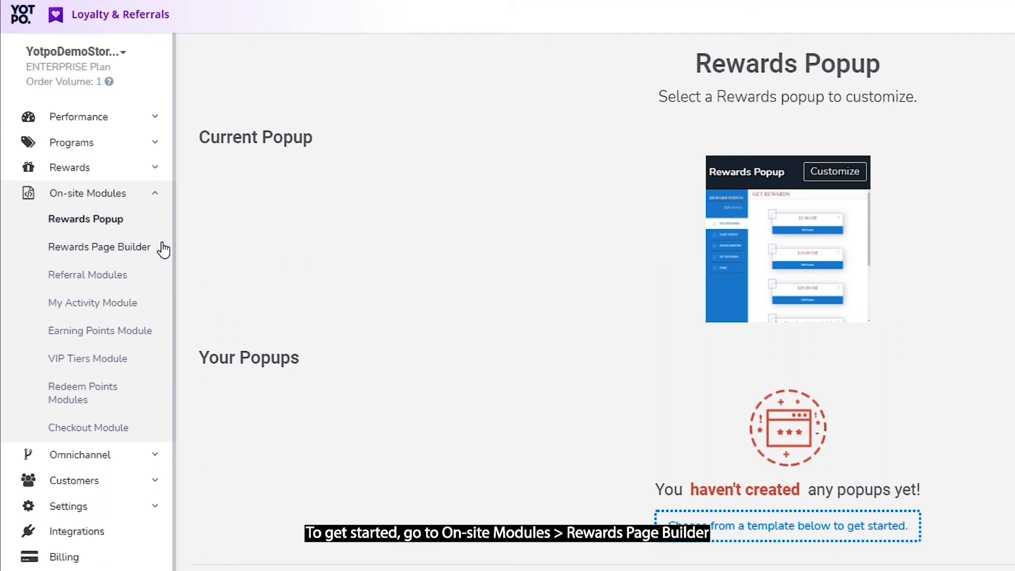
In the Rewards Page Builder, switch the page's banner section to the centred layout
left_click(99, 247)
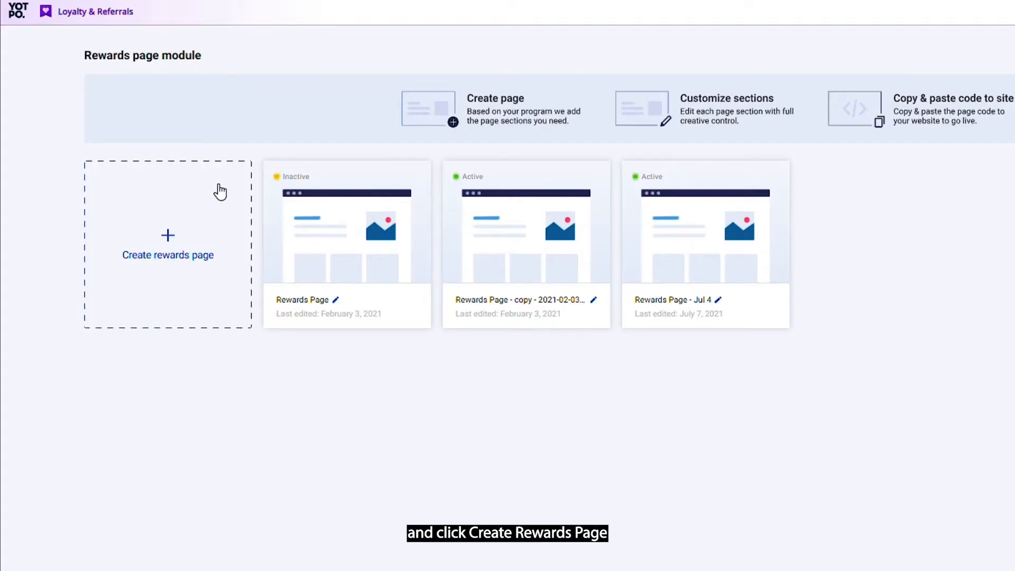
left_click(169, 244)
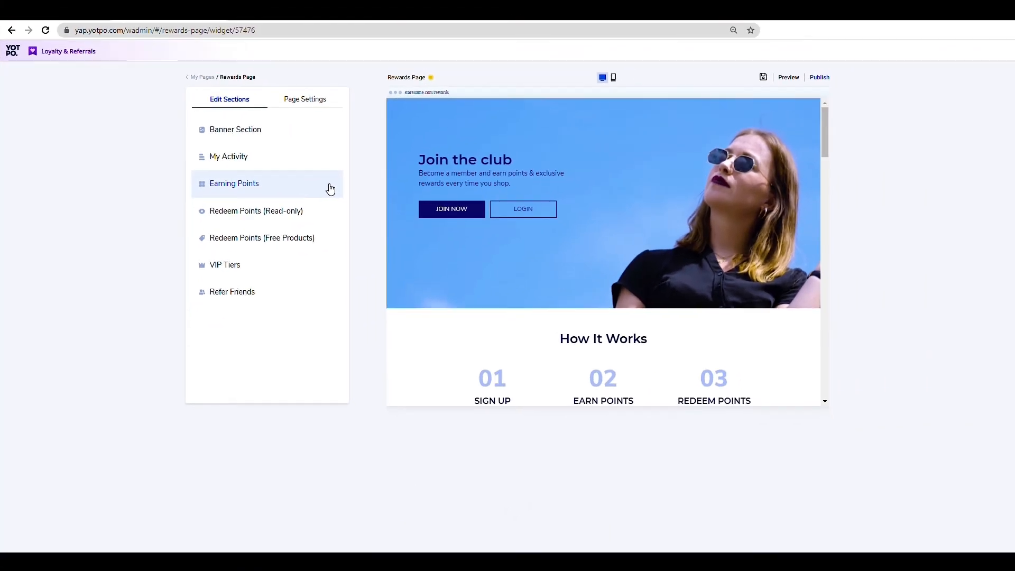
left_click(228, 157)
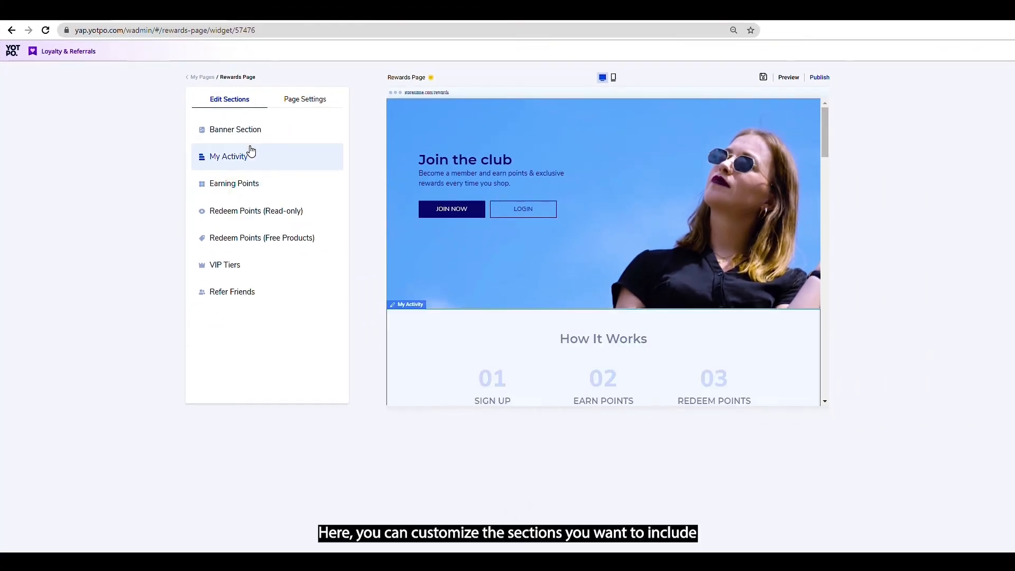
left_click(235, 129)
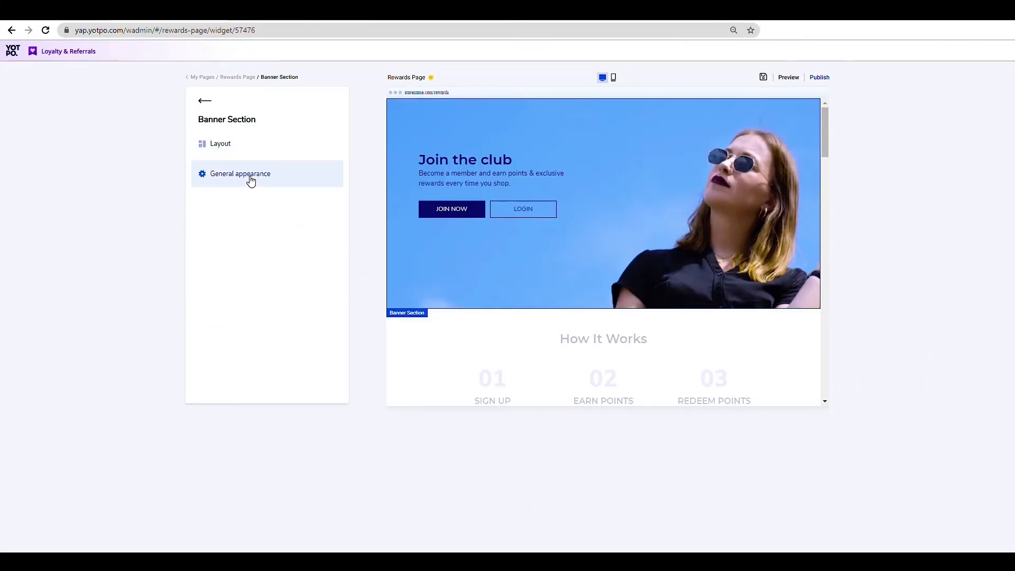
left_click(220, 143)
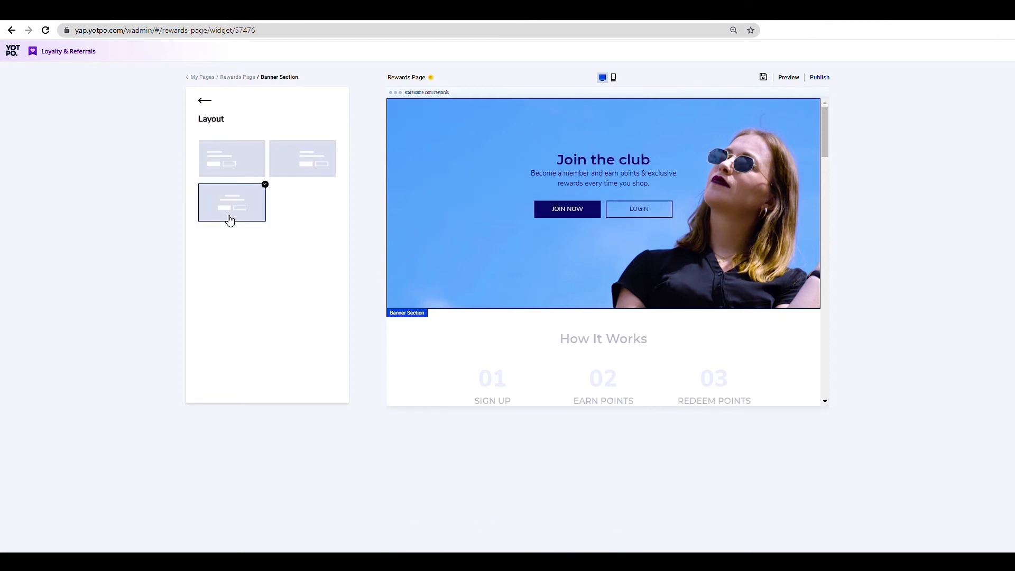
Back at the section list, bring up the page-wide Page Settings and scroll through them
left_click(204, 100)
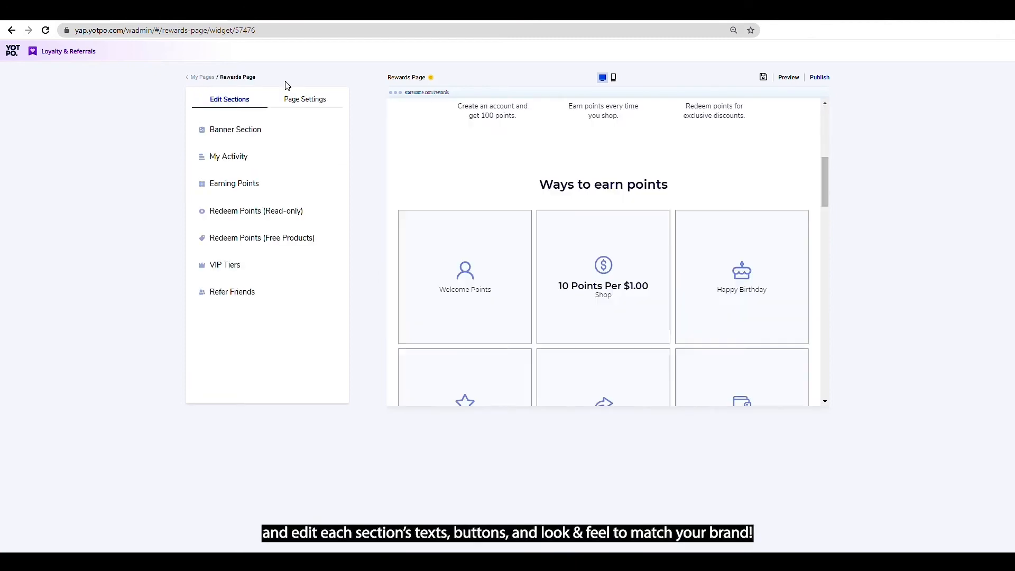
left_click(305, 98)
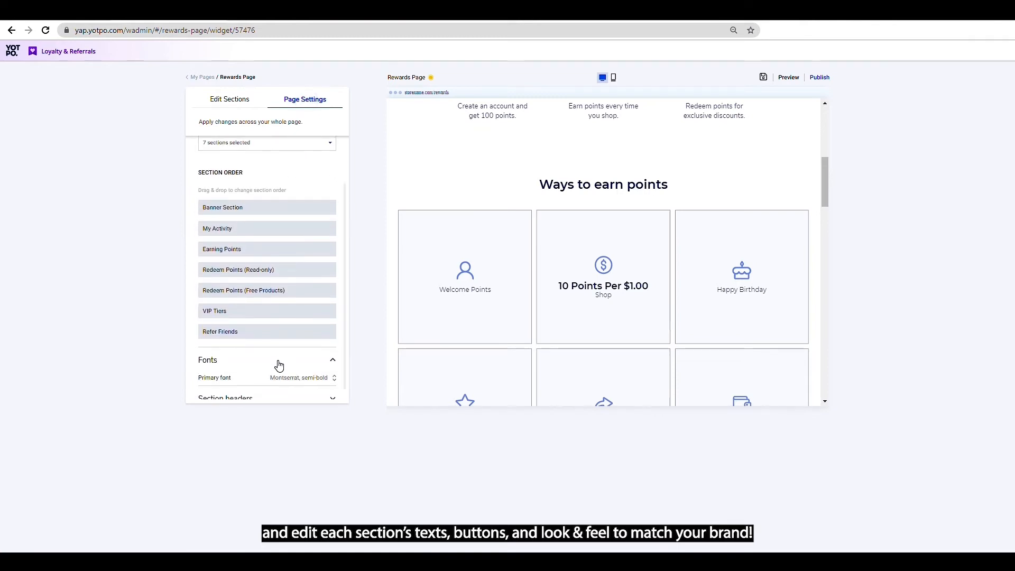
scroll("down", 3)
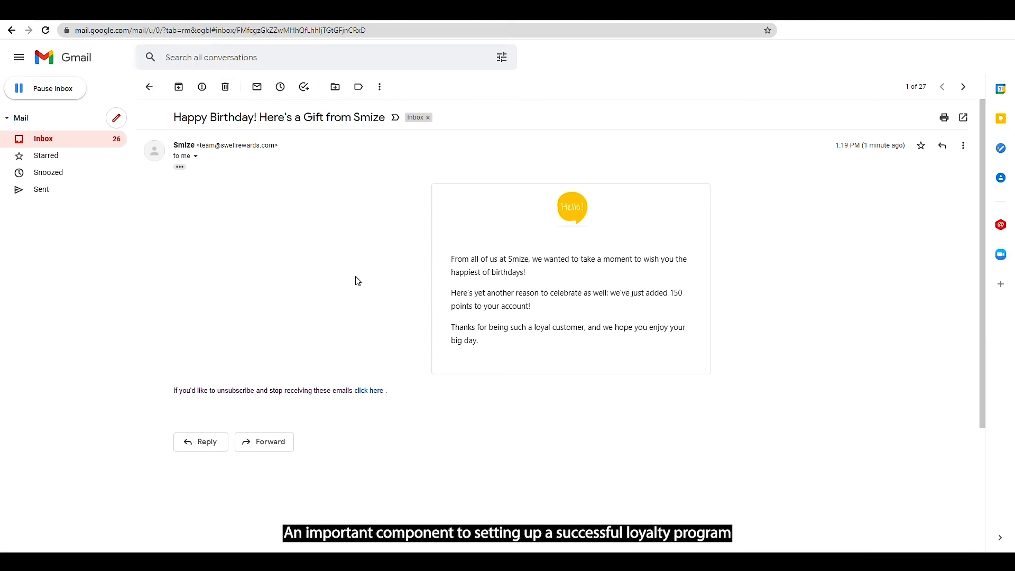
mouse_move(492, 445)
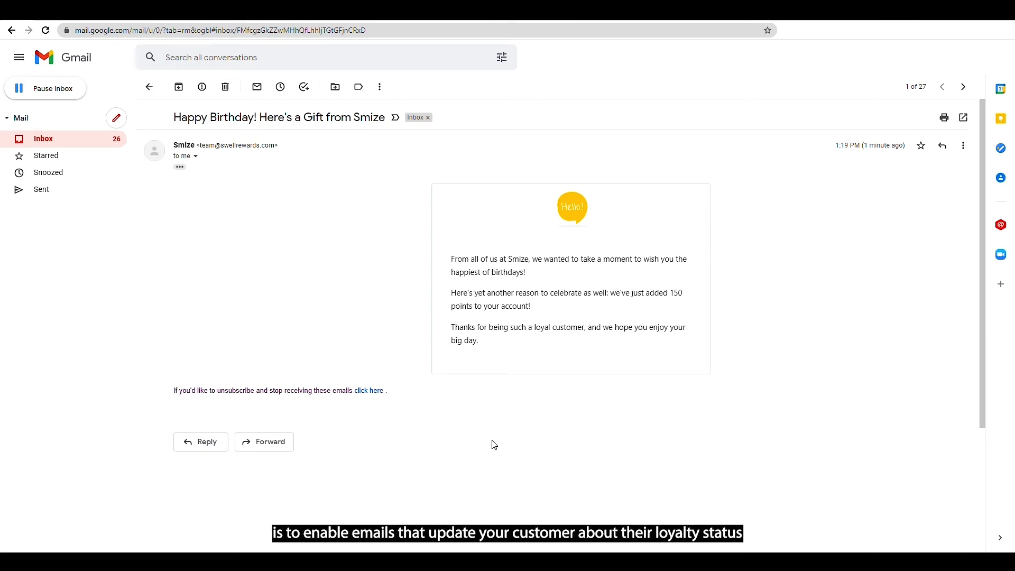
mouse_move(421, 360)
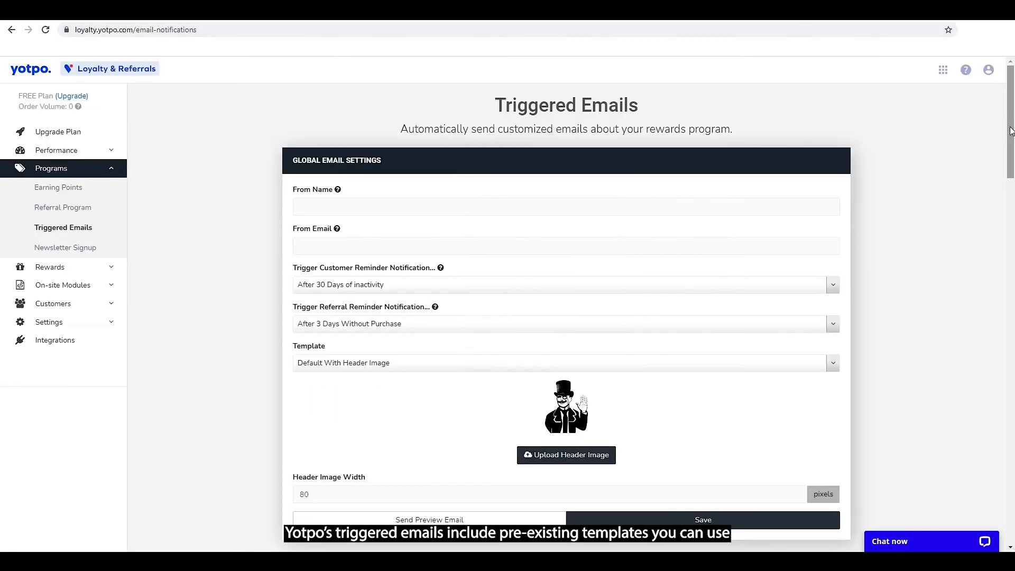
Scroll the Triggered Emails page down to the VIP Tier Earned and Coupon Earned notification cards
scroll("down", 3)
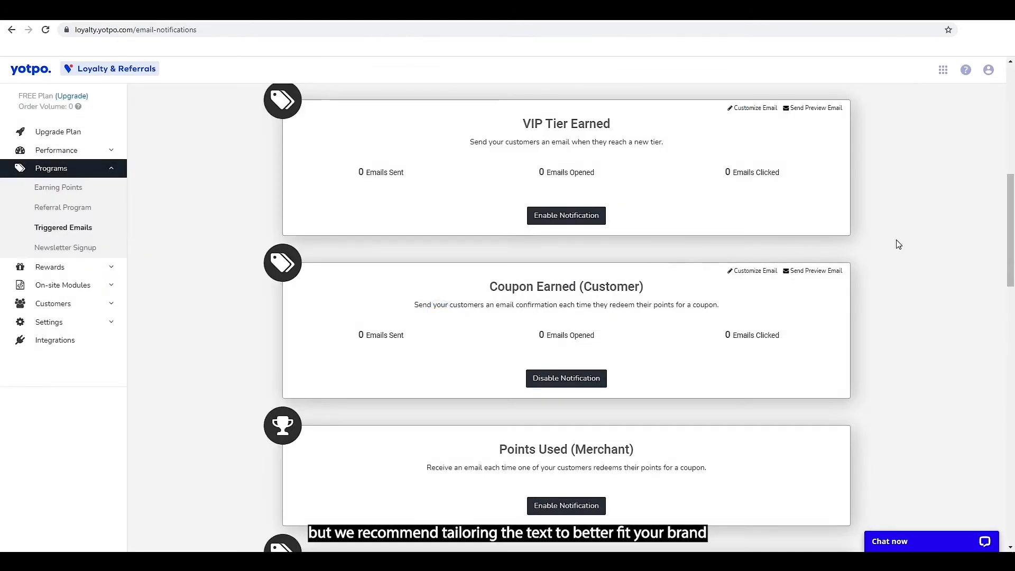
Return to the Triggered Emails global settings via Programs in the sidebar
scroll("down", 3)
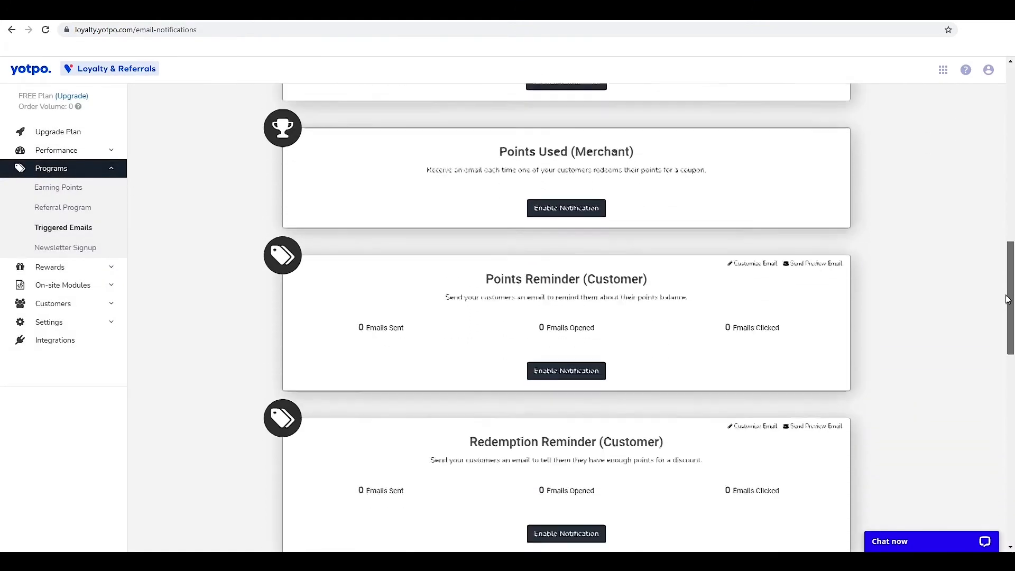
left_click(63, 207)
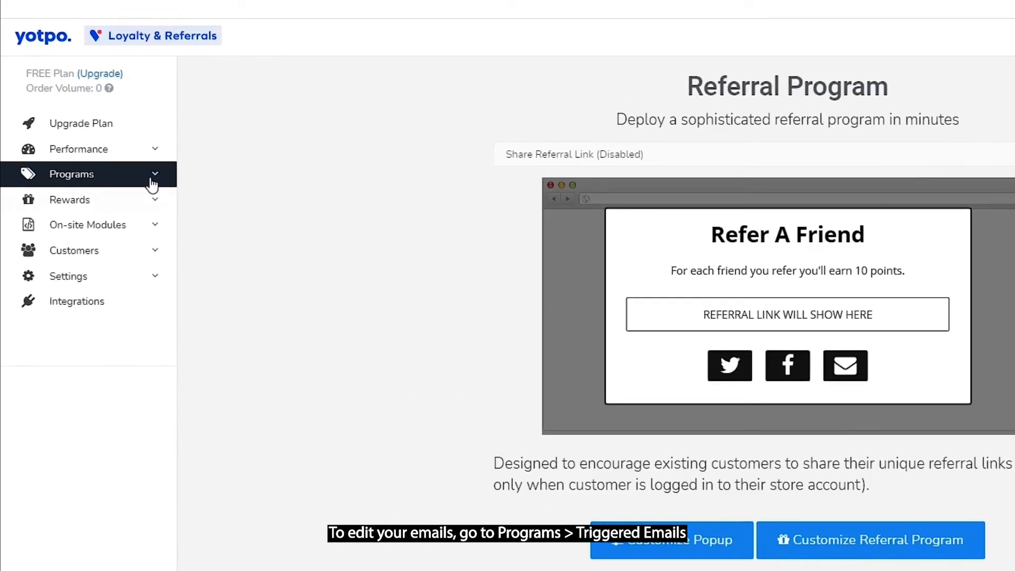
left_click(71, 173)
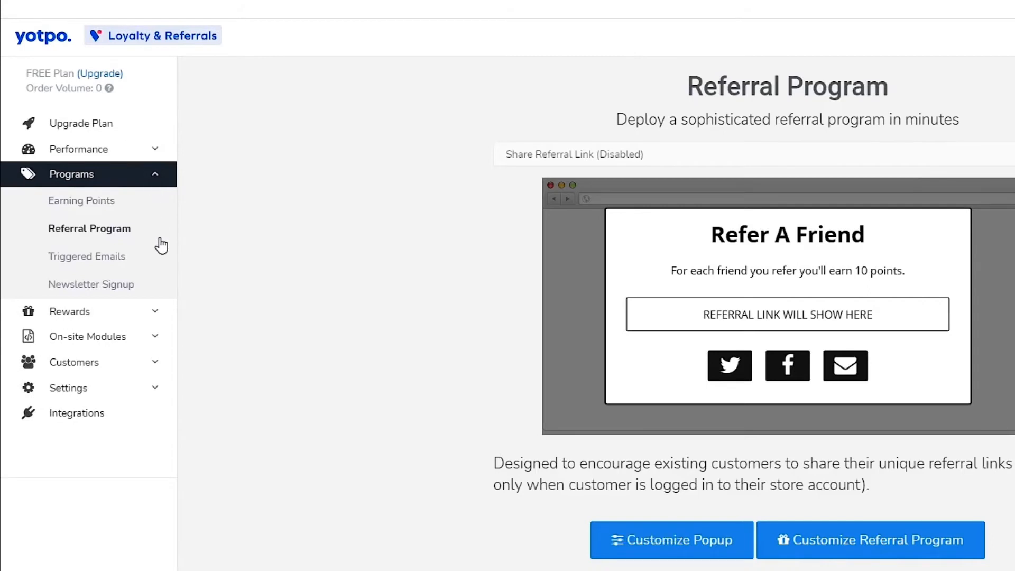
left_click(86, 256)
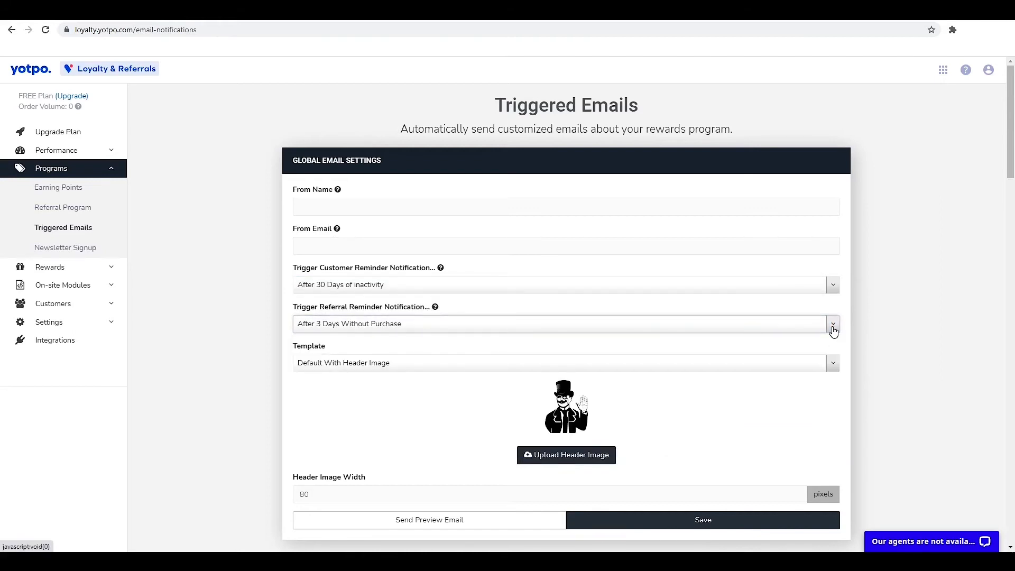
mouse_move(875, 331)
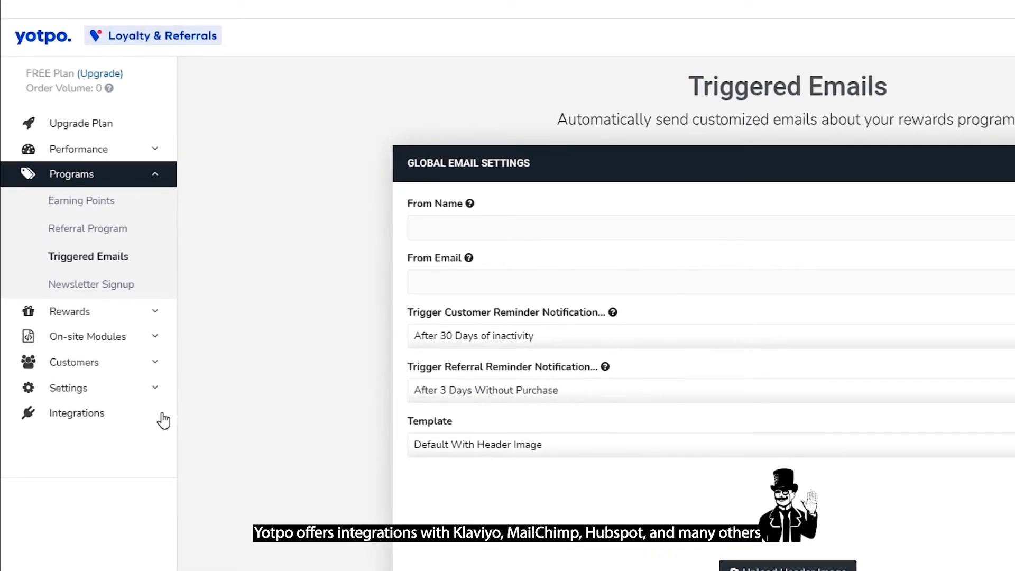
View the Integrations page, then the Help Center's Installing Yotpo Loyalty & Referrals tutorials
left_click(76, 413)
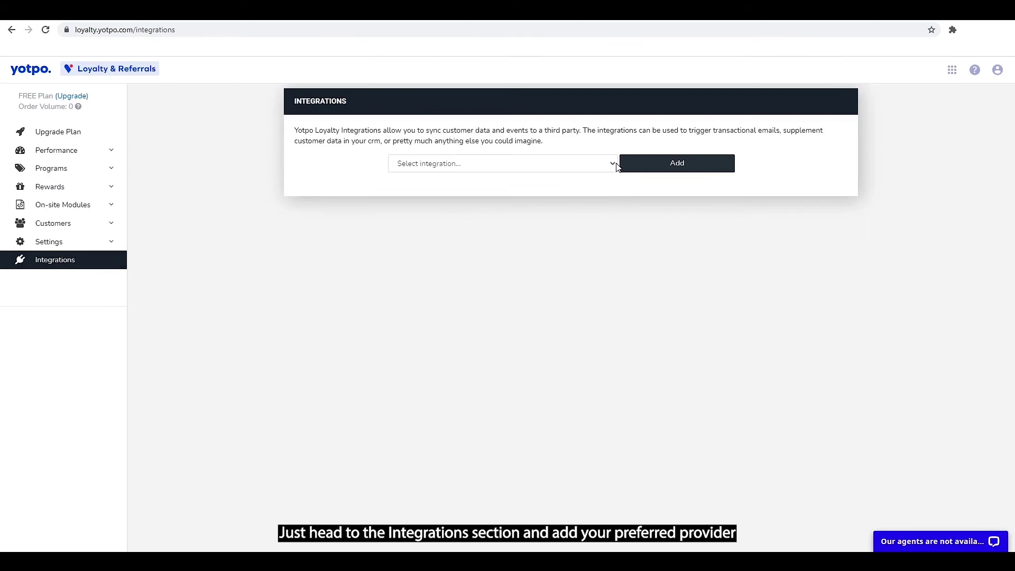
mouse_move(689, 215)
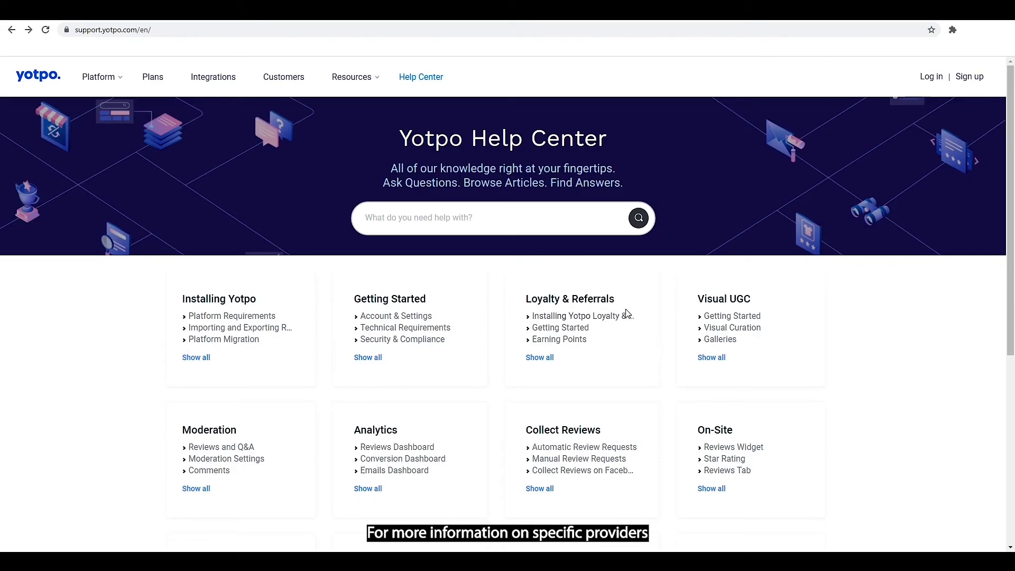
left_click(581, 316)
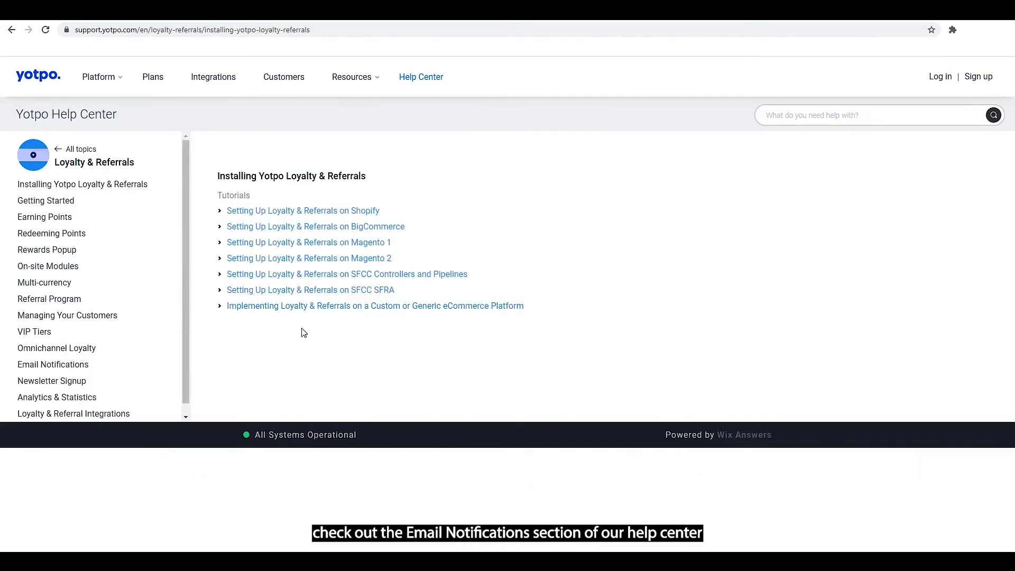
left_click(53, 365)
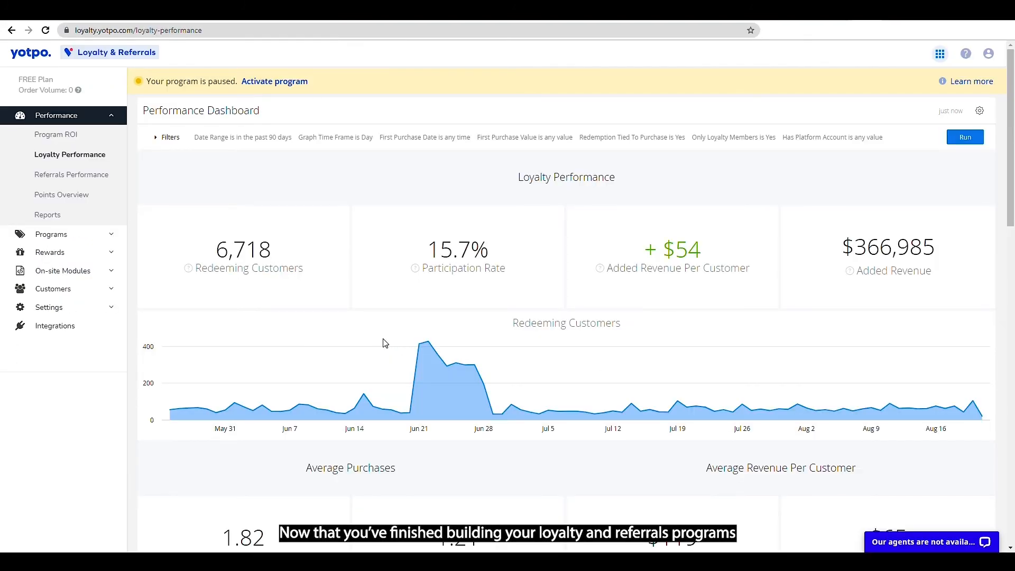
Scroll through the Loyalty Performance page toward the demo store's Program ROI dashboard
scroll("down", 3)
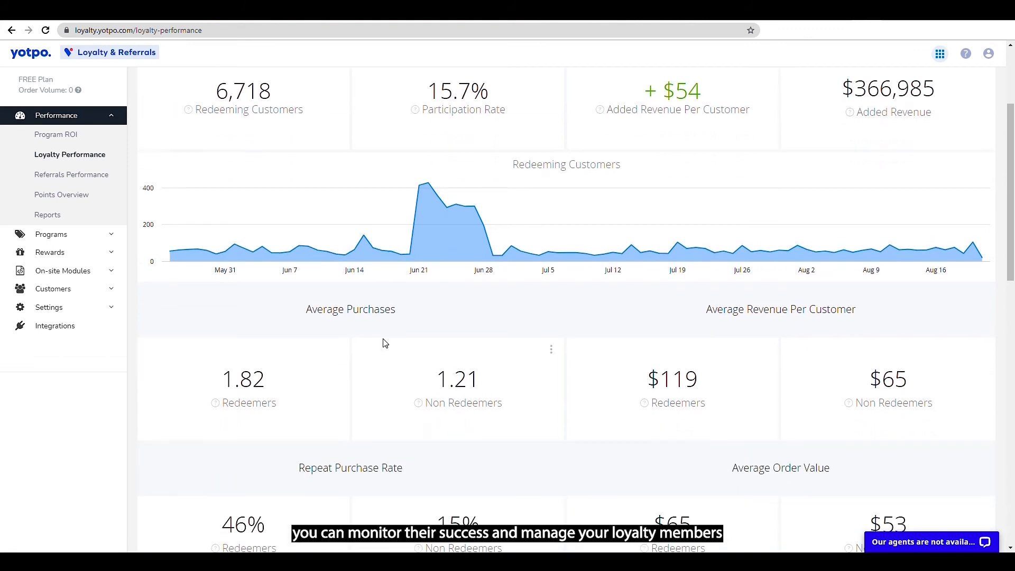
scroll("down", 3)
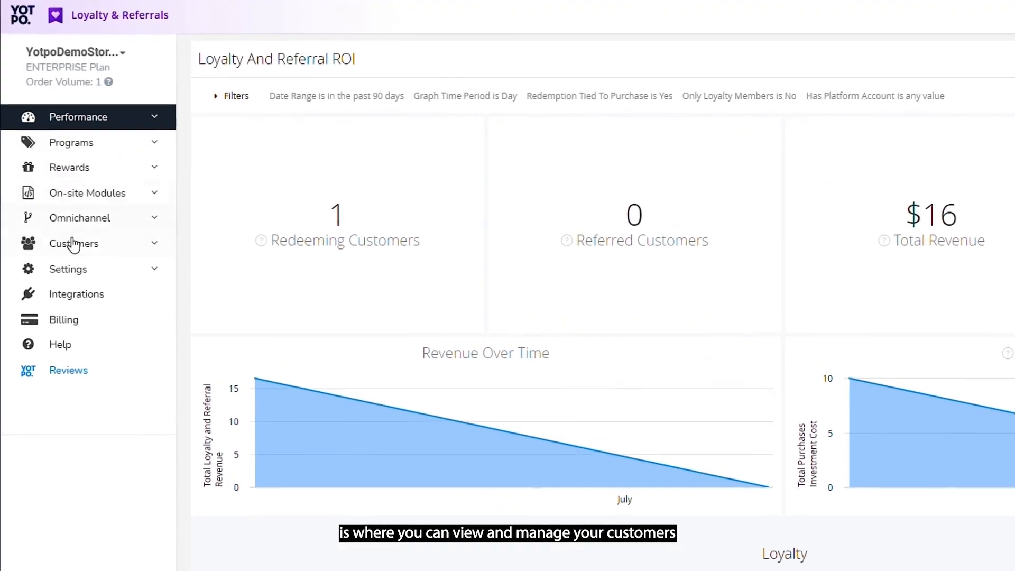
From Customers > Customer Mgmt, view a loyalty member's profile down to the management actions
left_click(74, 243)
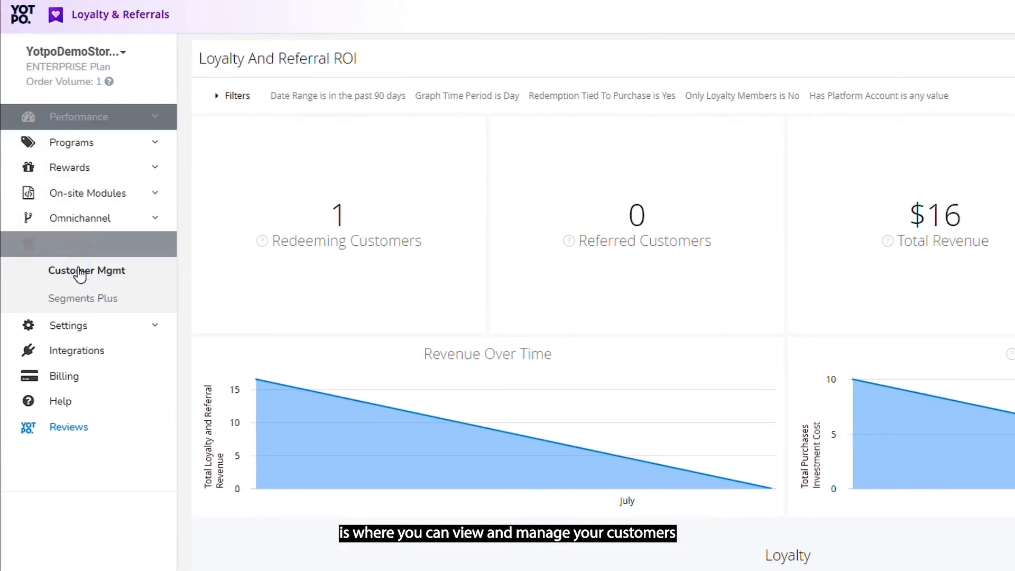
left_click(86, 269)
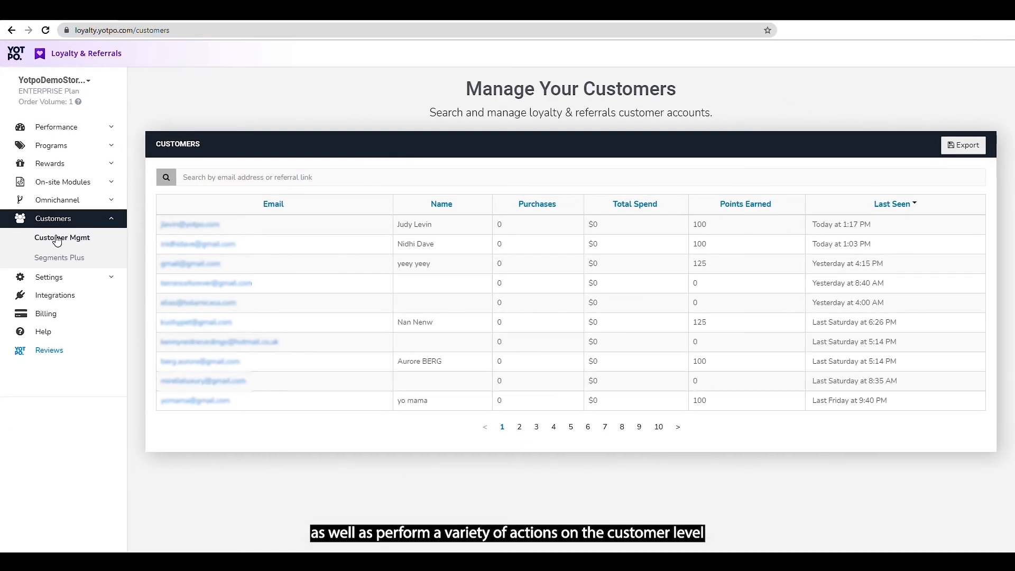
mouse_move(343, 247)
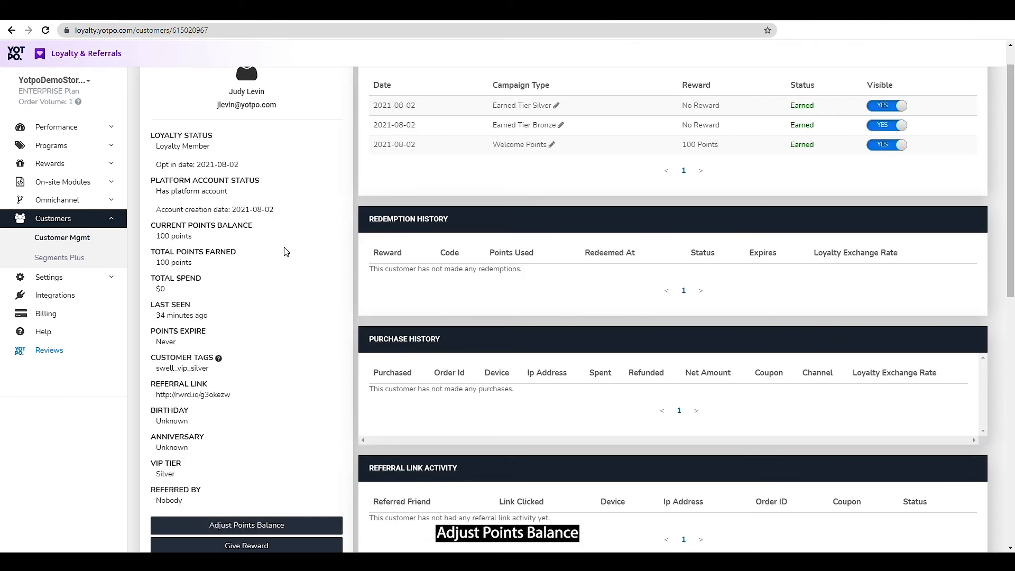
scroll("down", 3)
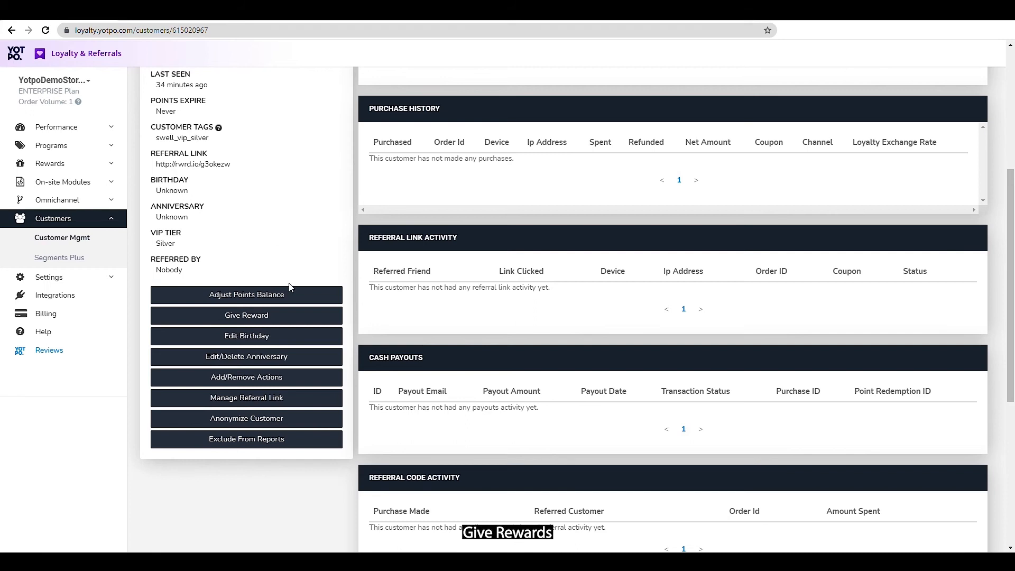
mouse_move(278, 342)
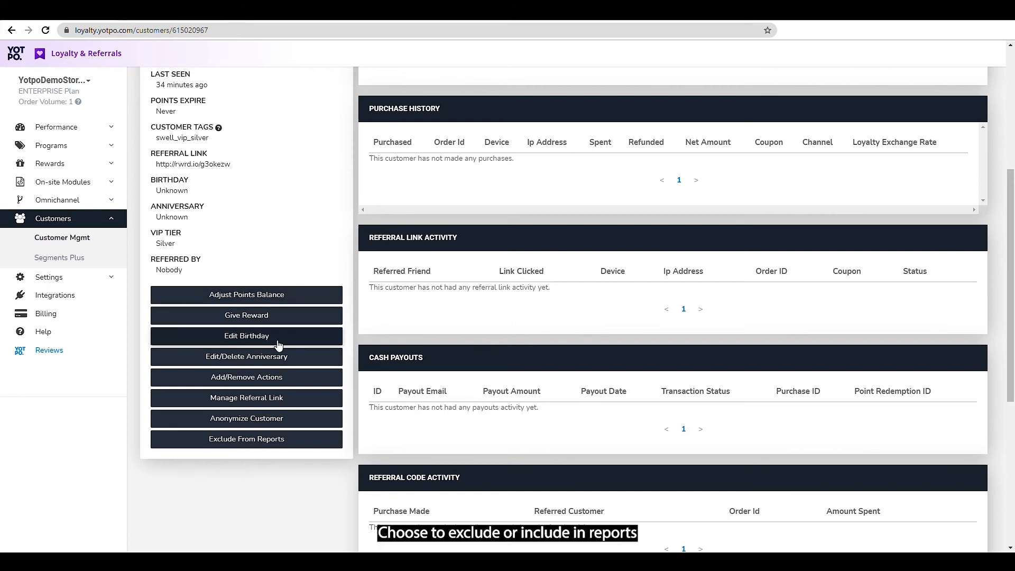
mouse_move(275, 372)
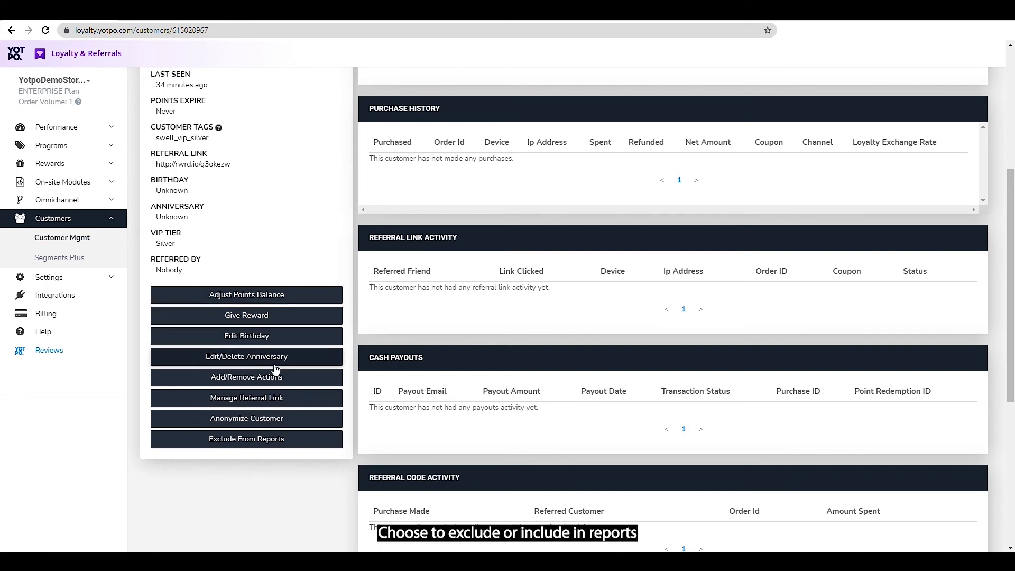
mouse_move(246, 439)
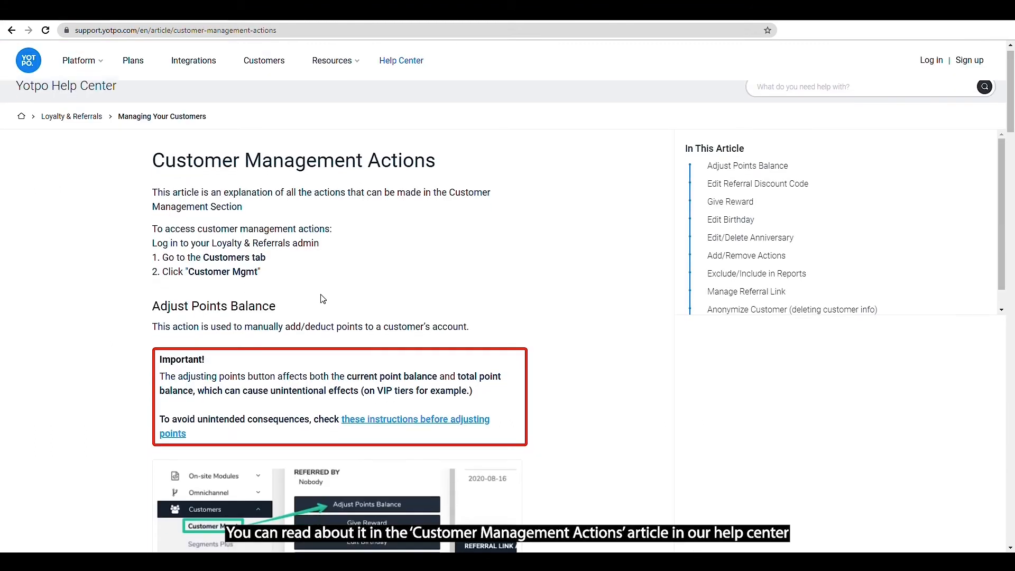
Scroll through the Customer Management Actions help article
scroll("down", 3)
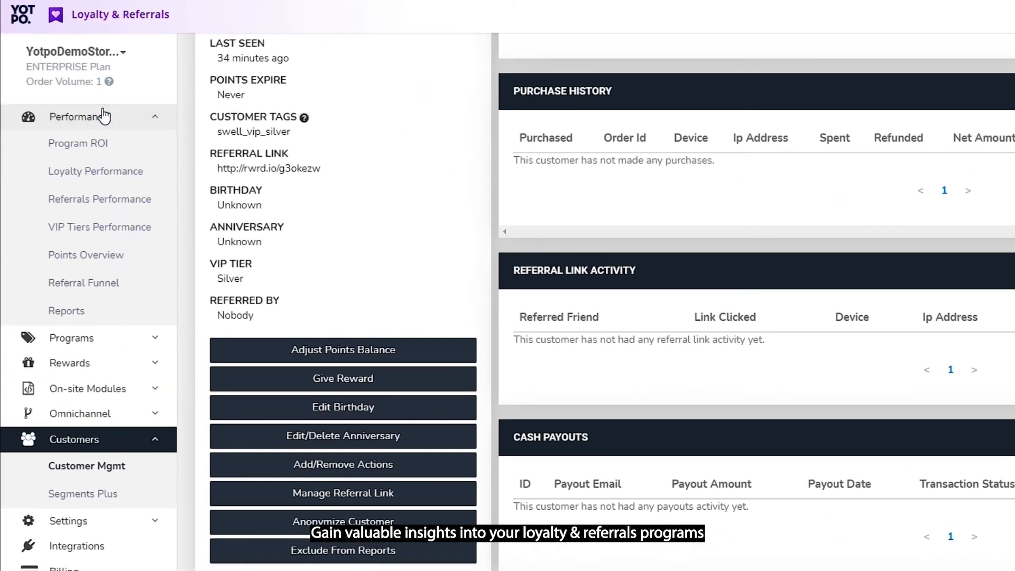
Review the Performance > Program ROI dashboard
left_click(79, 143)
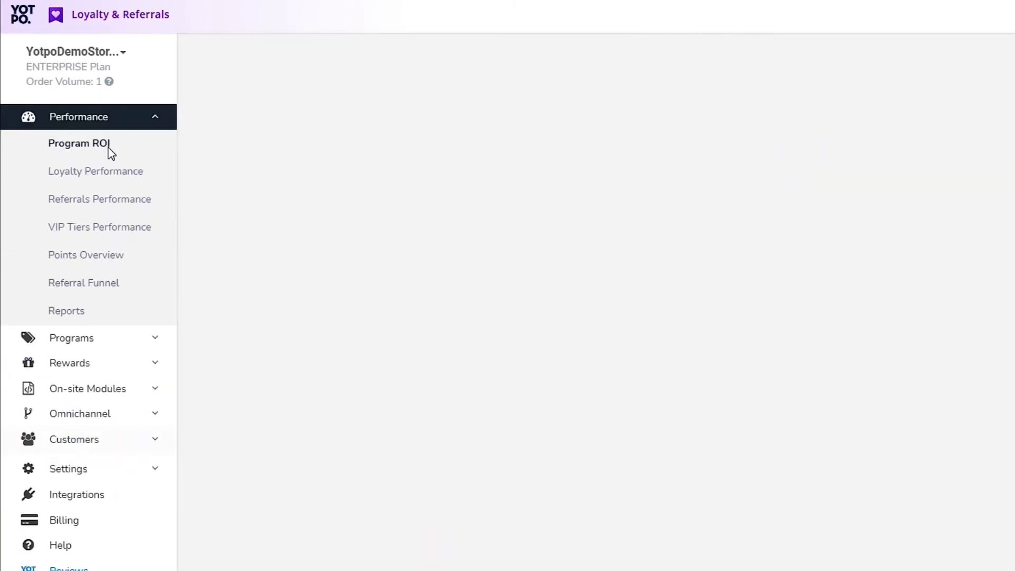
left_click(79, 143)
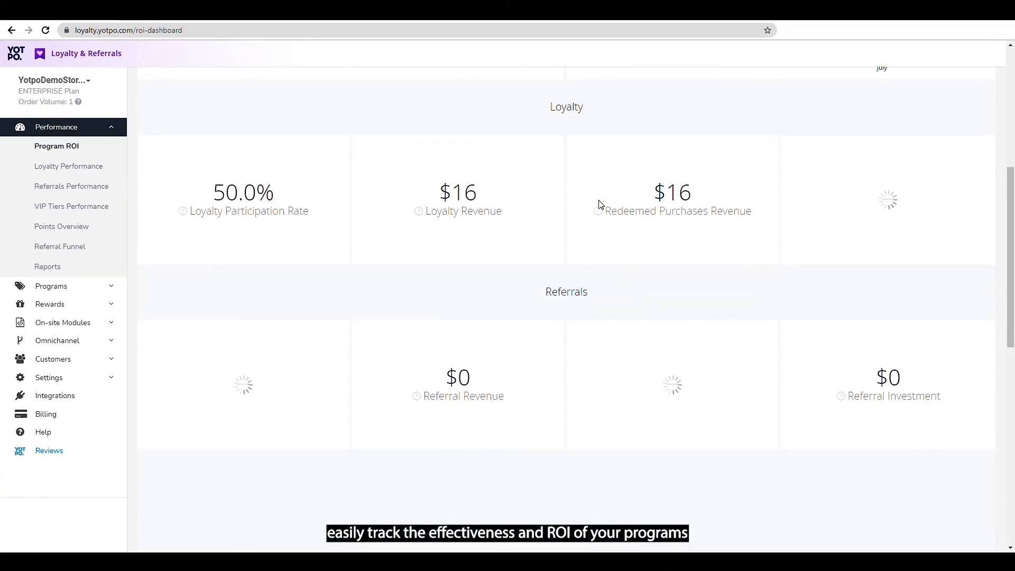
scroll("up", 3)
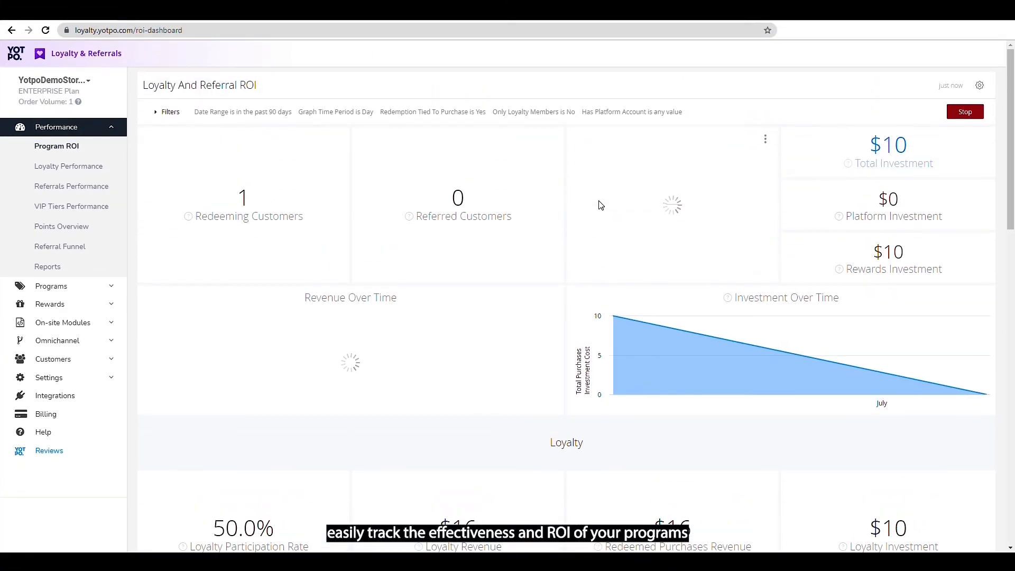
Review the Loyalty Performance dashboard, then go to the Program Exports reports
left_click(68, 166)
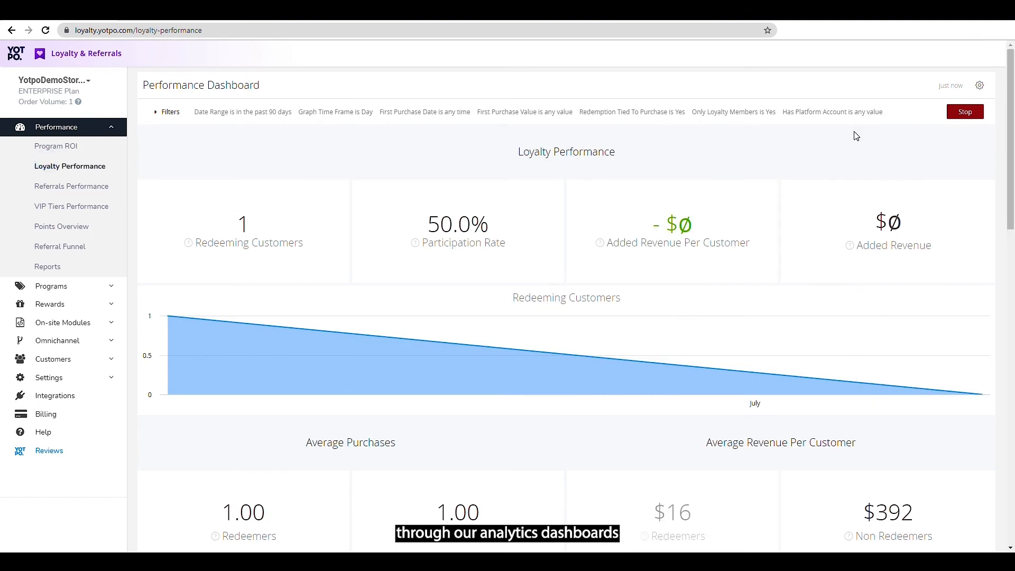
scroll("down", 3)
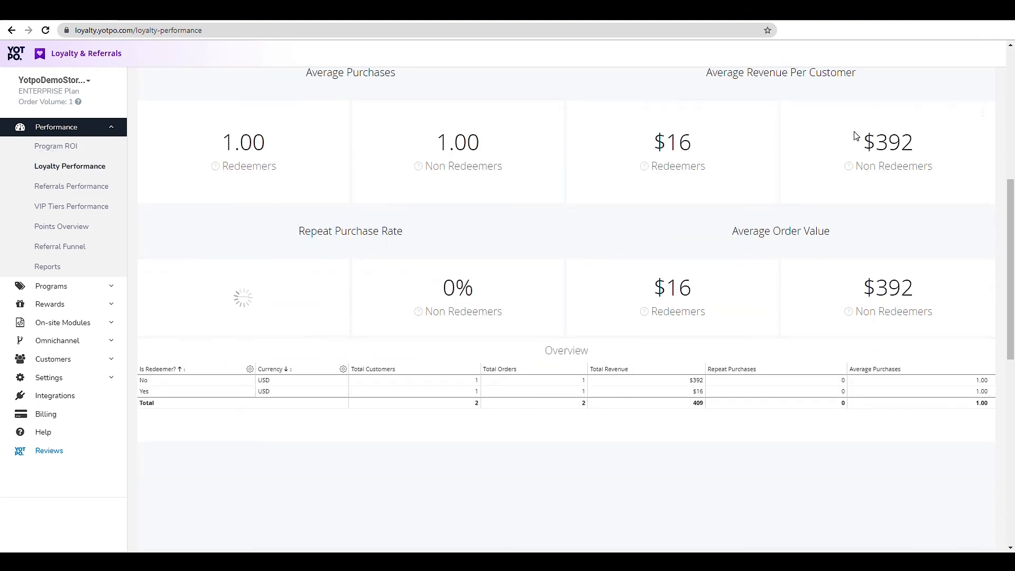
scroll("up", 3)
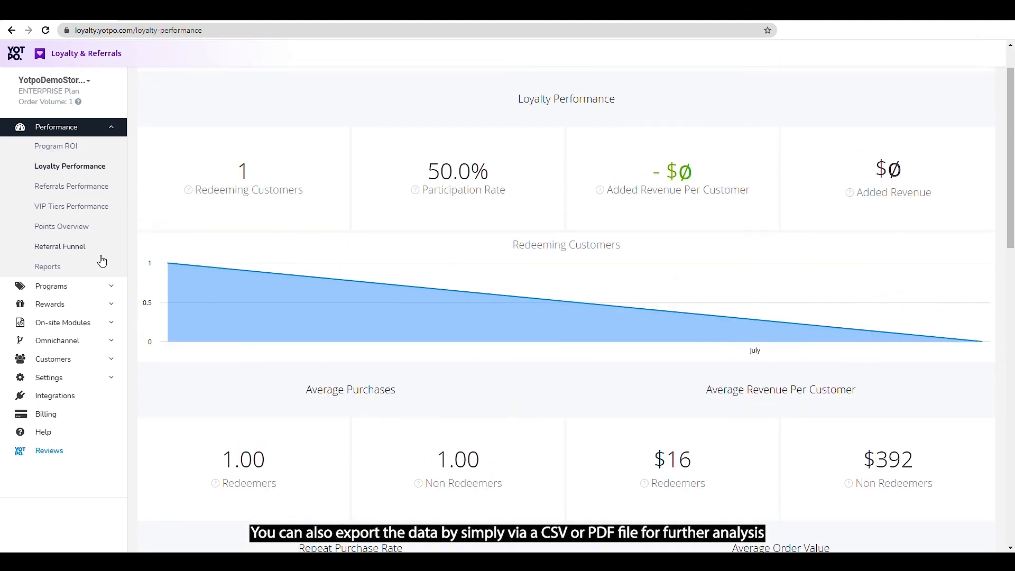
left_click(46, 267)
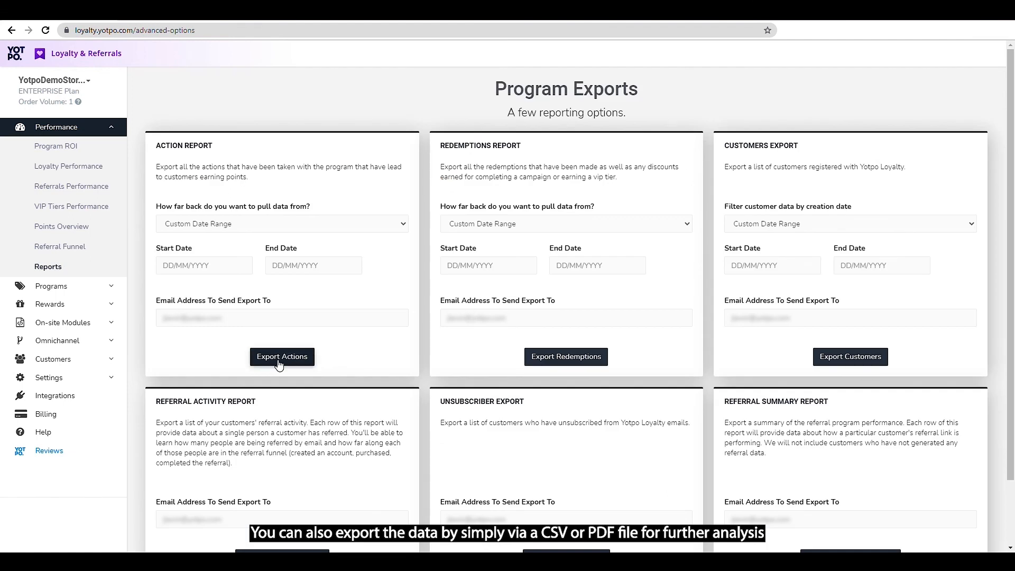
mouse_move(851, 356)
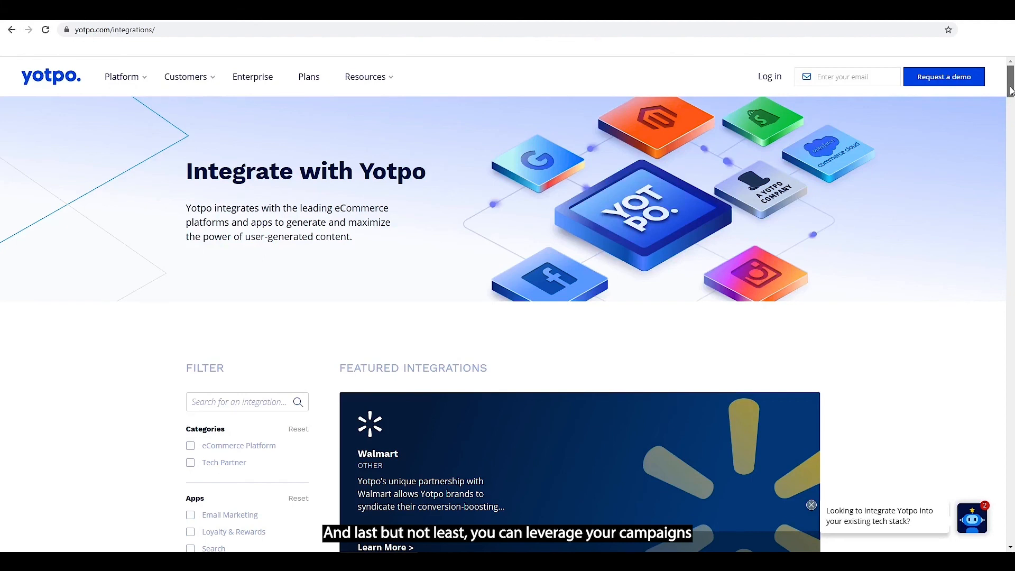
scroll("down", 3)
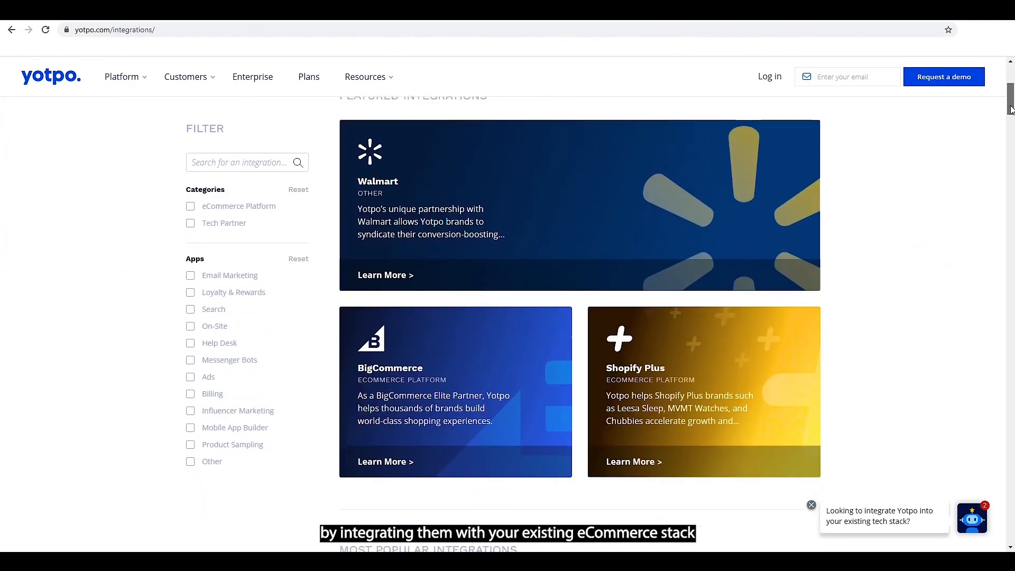
scroll("down", 3)
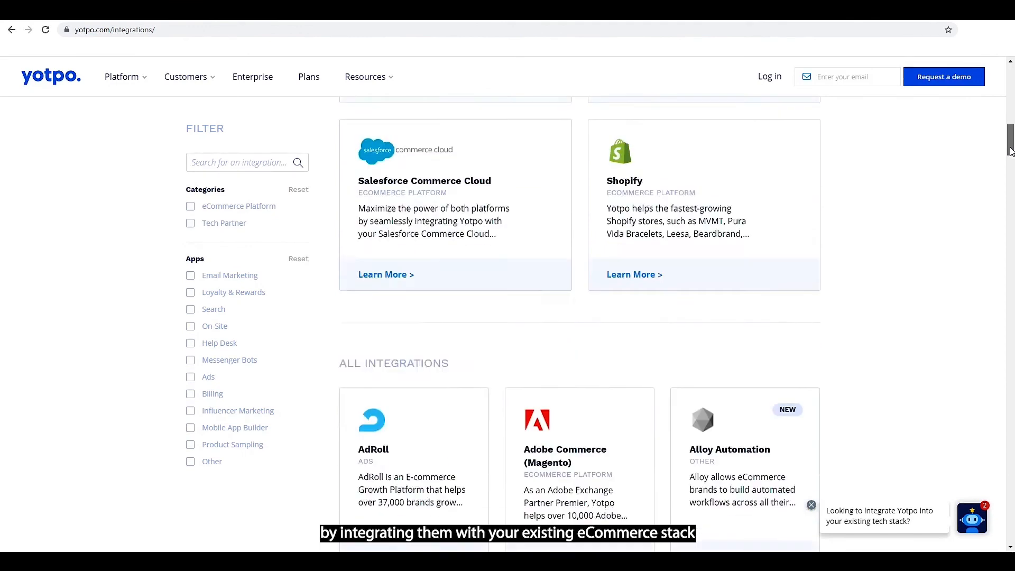
scroll("up", 3)
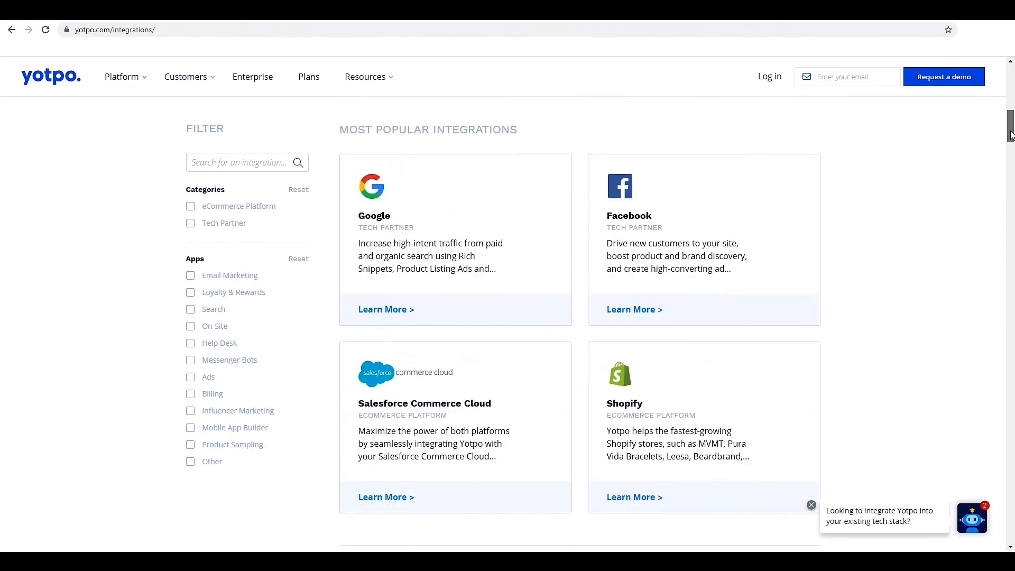
scroll("up", 3)
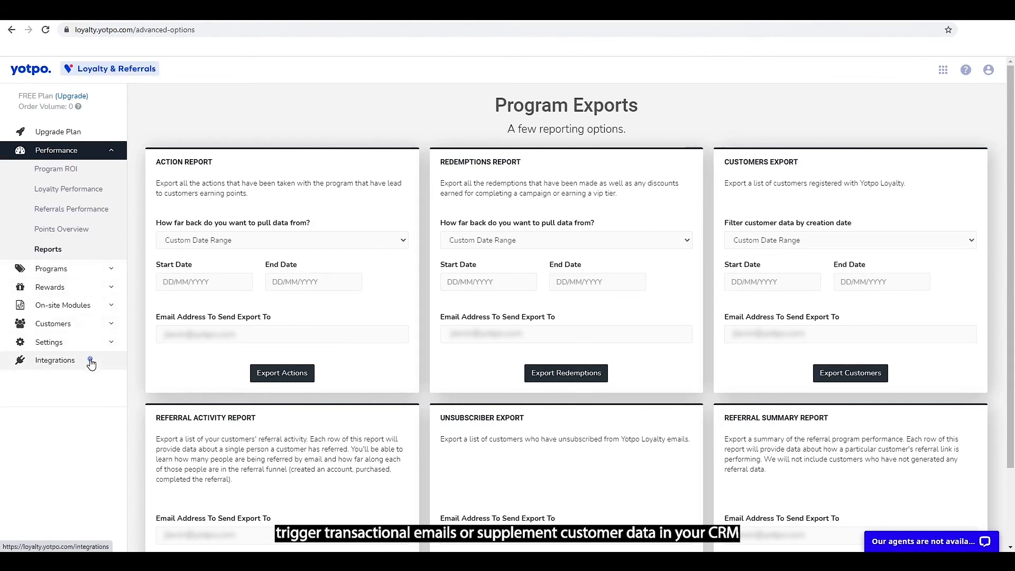
On the Integrations page, list the available integrations such as Klaviyo and Mailchimp
left_click(54, 359)
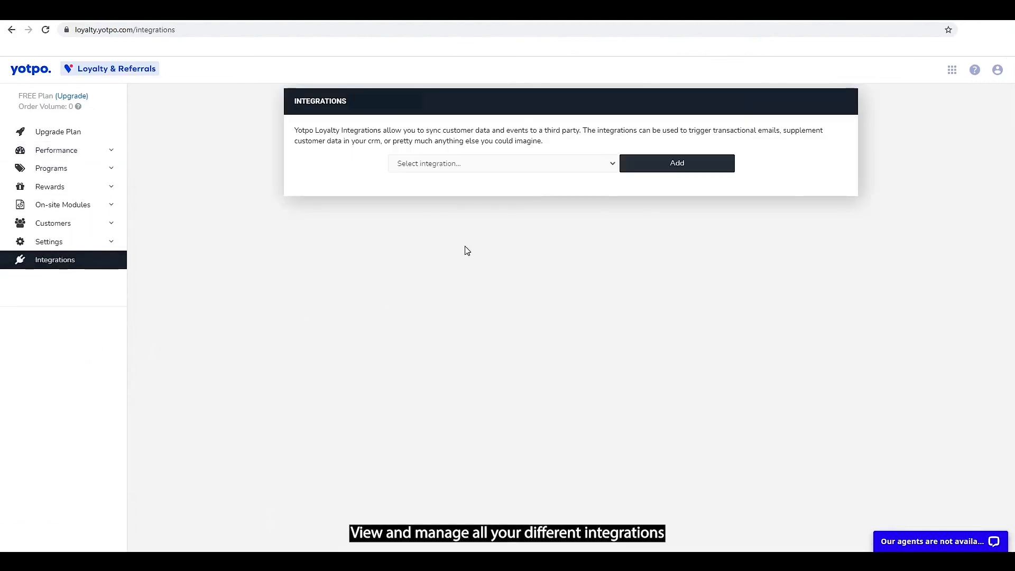
left_click(502, 163)
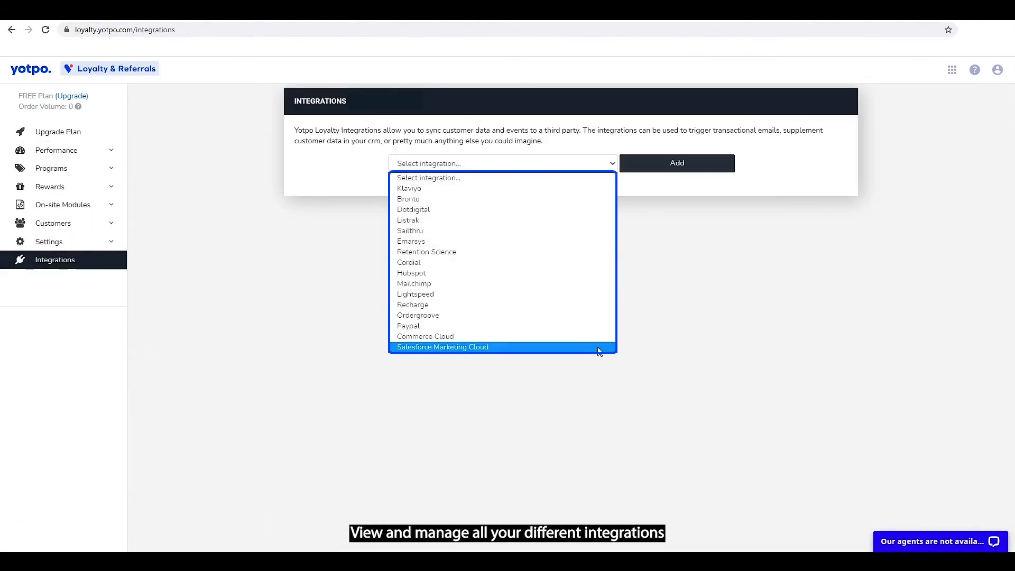
mouse_move(659, 351)
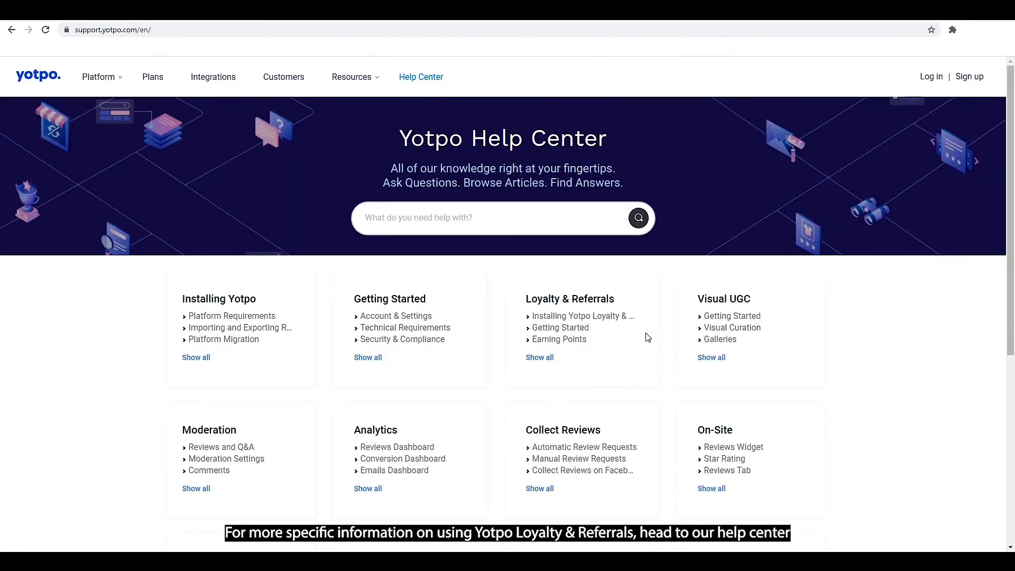
Browse the Help Center to the Loyalty & Referral Integrations tutorials (PayPal, ReCharge, Ordergroove)
left_click(581, 316)
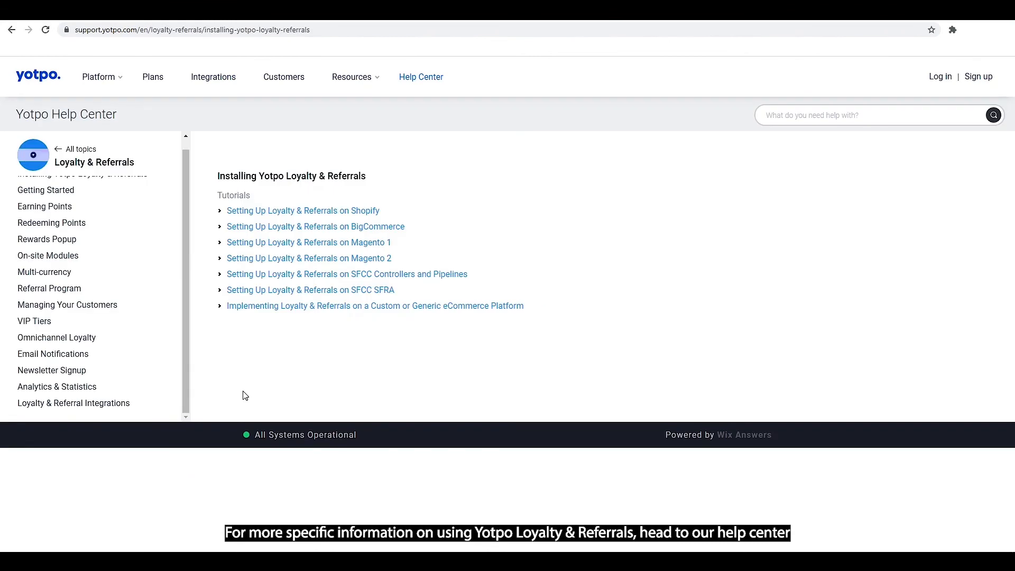
left_click(73, 403)
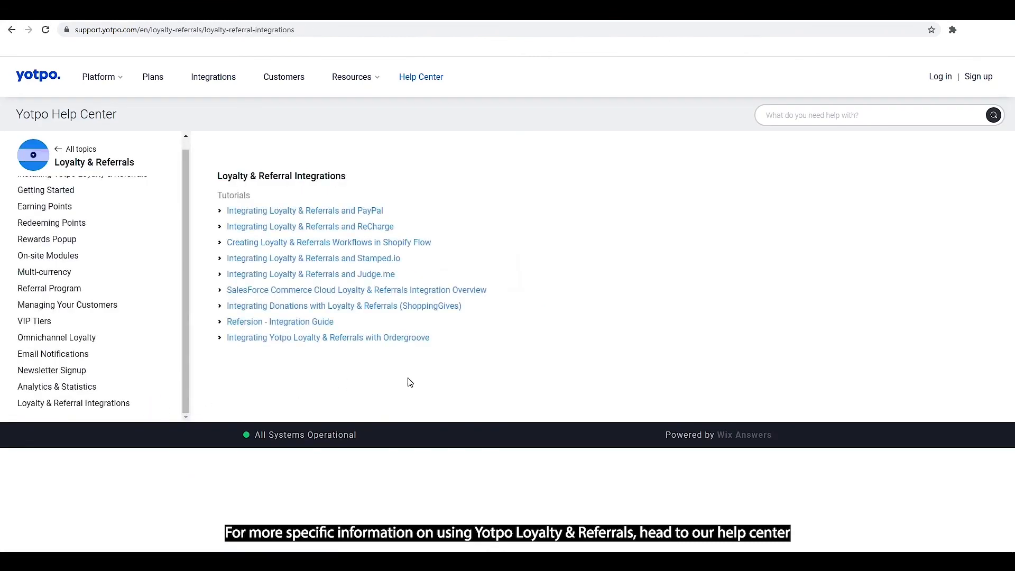